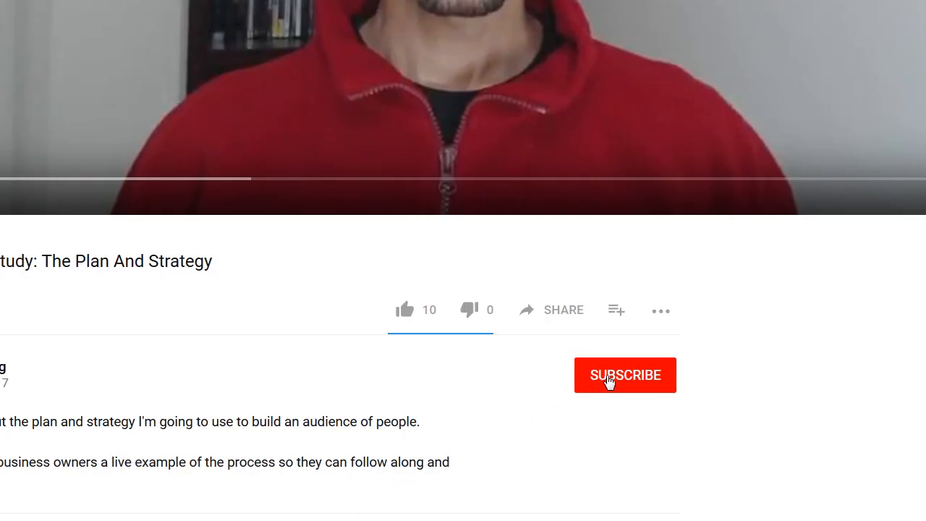
# - Go to the Websites section listing the hosted sites, including slingandstoneconsulting.com
pyautogui.click(625, 374)
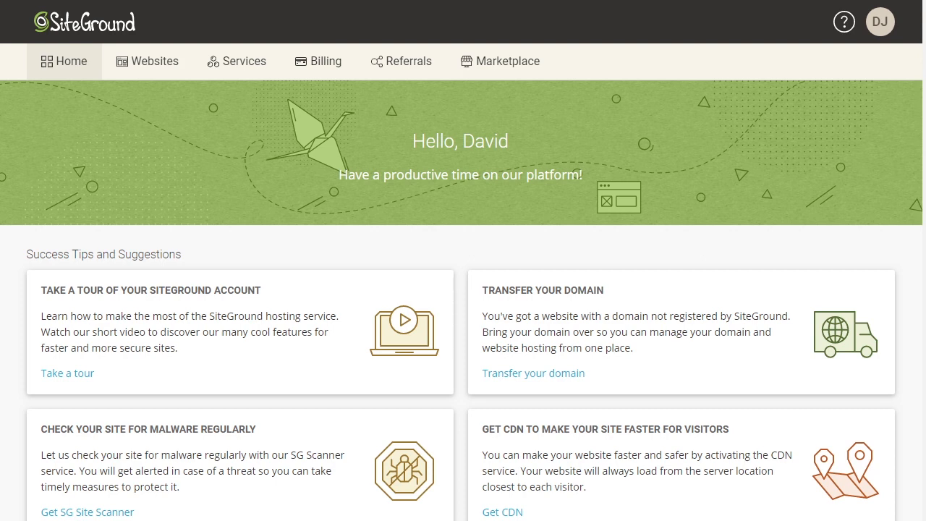
pyautogui.moveTo(435, 264)
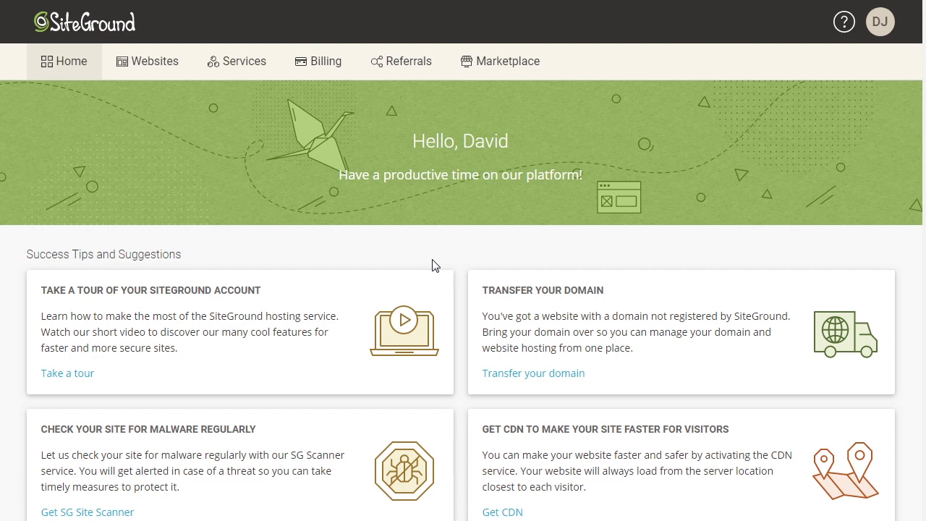
pyautogui.moveTo(383, 246)
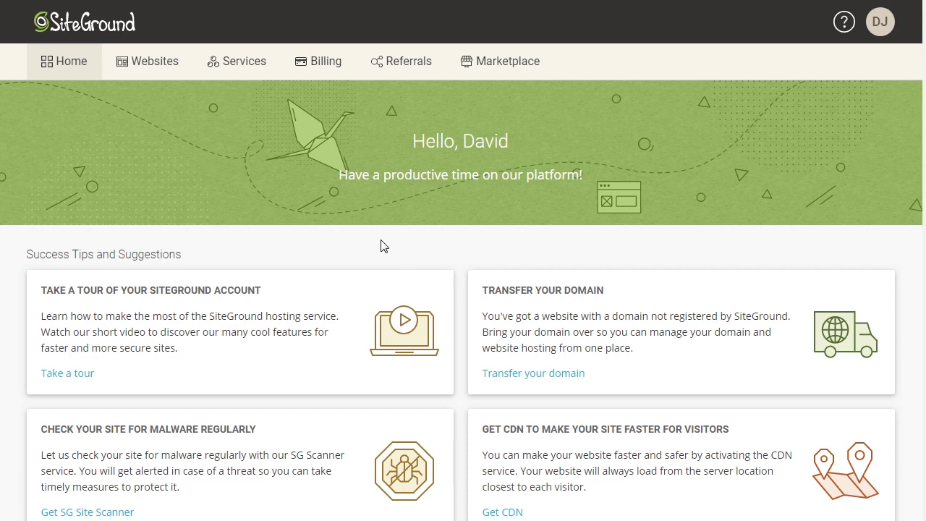
pyautogui.moveTo(153, 61)
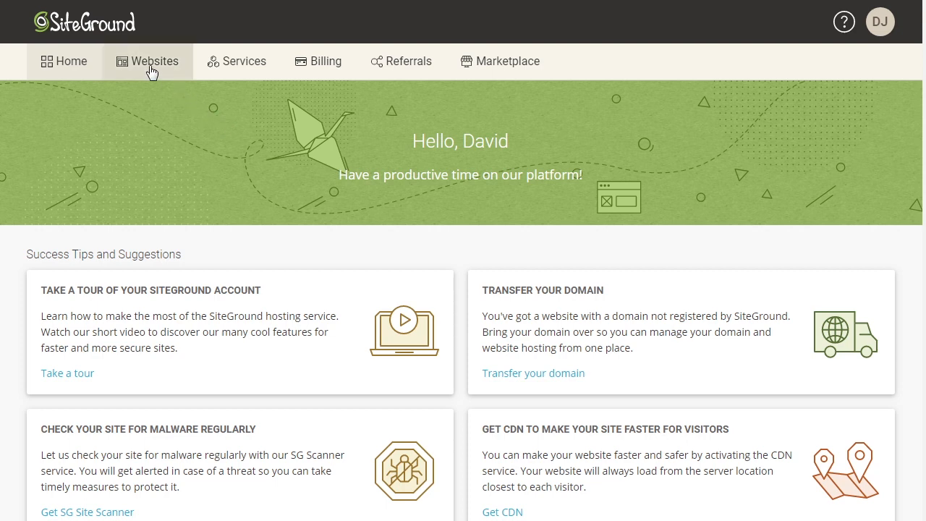
pyautogui.click(148, 60)
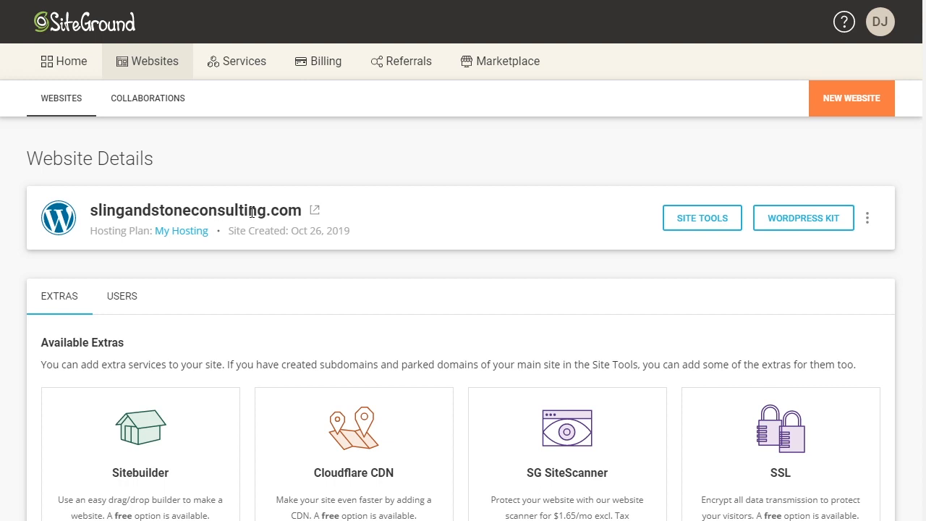
pyautogui.moveTo(650, 226)
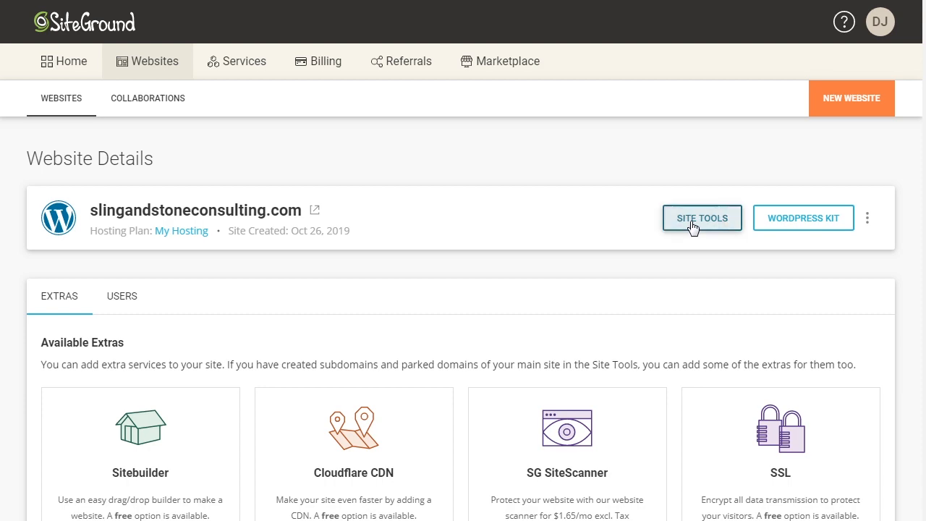
# - Enter Site Tools for slingandstoneconsulting.com and expand the Domain section in the sidebar
pyautogui.click(701, 218)
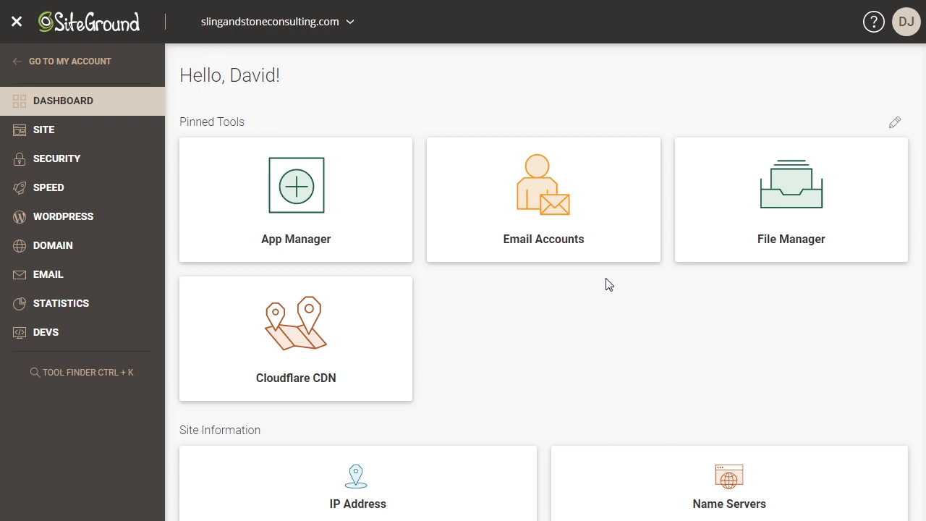
pyautogui.moveTo(208, 239)
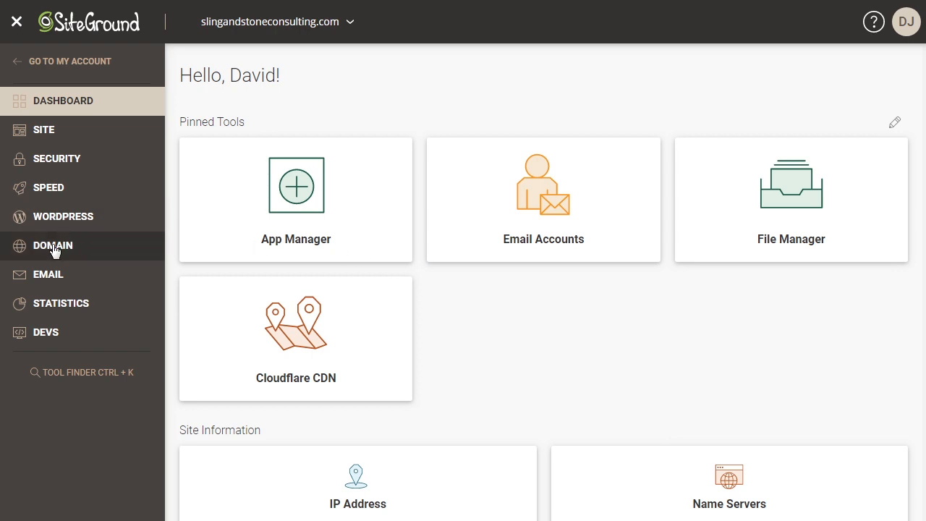
pyautogui.click(53, 244)
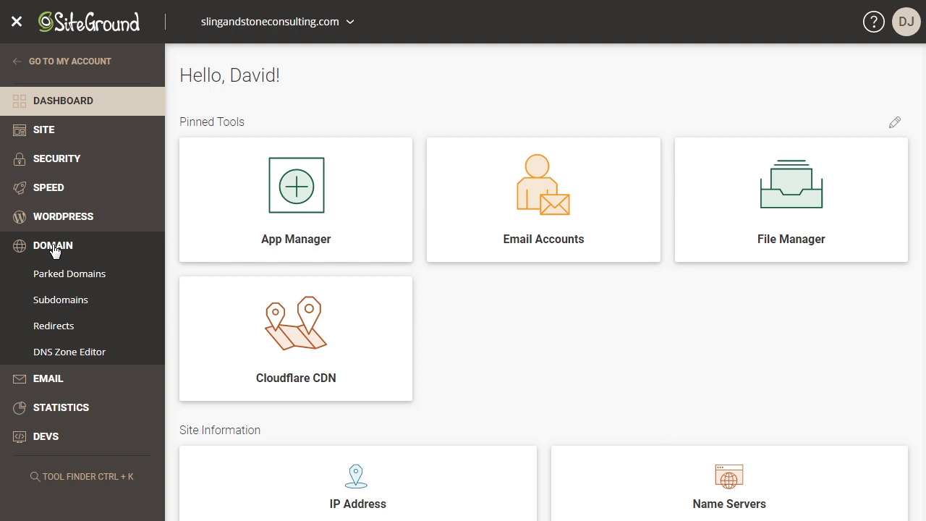
pyautogui.moveTo(64, 304)
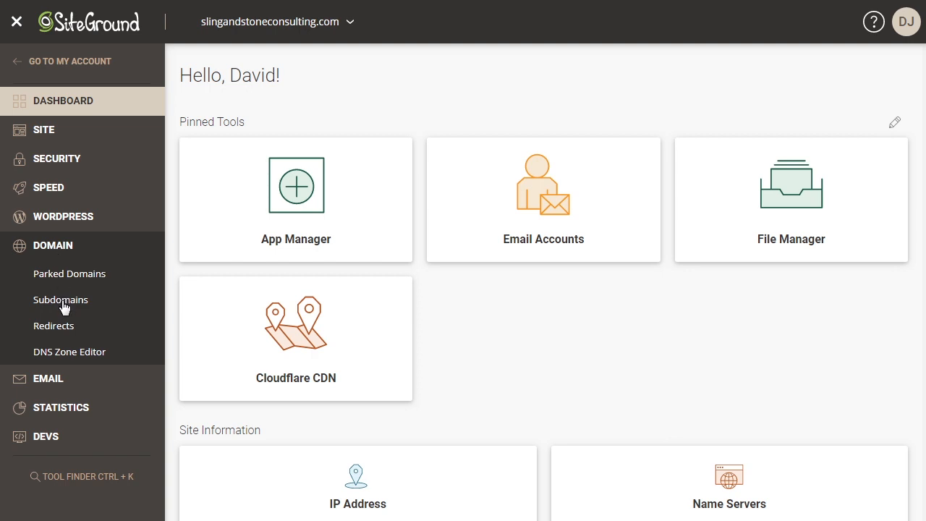
# - Go to Subdomains and enter 'demo' as the new subdomain's name
pyautogui.click(60, 299)
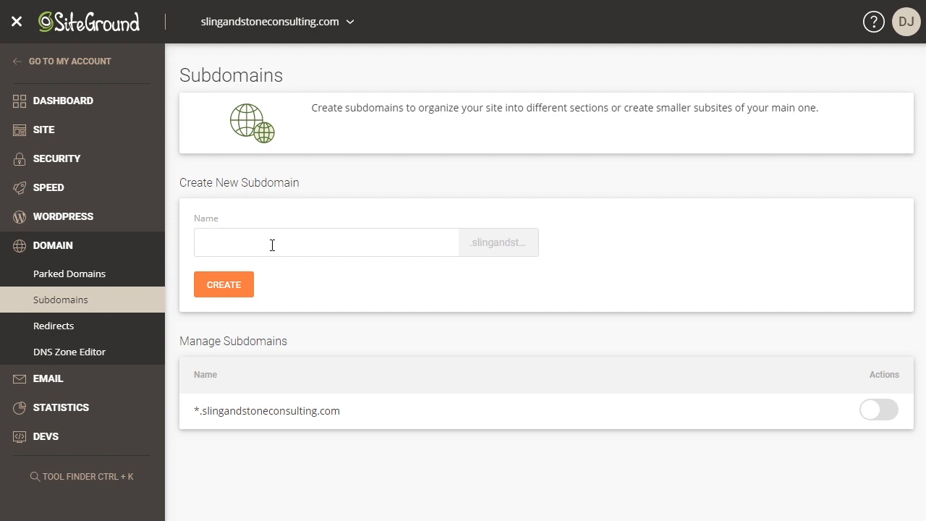
pyautogui.write('d')
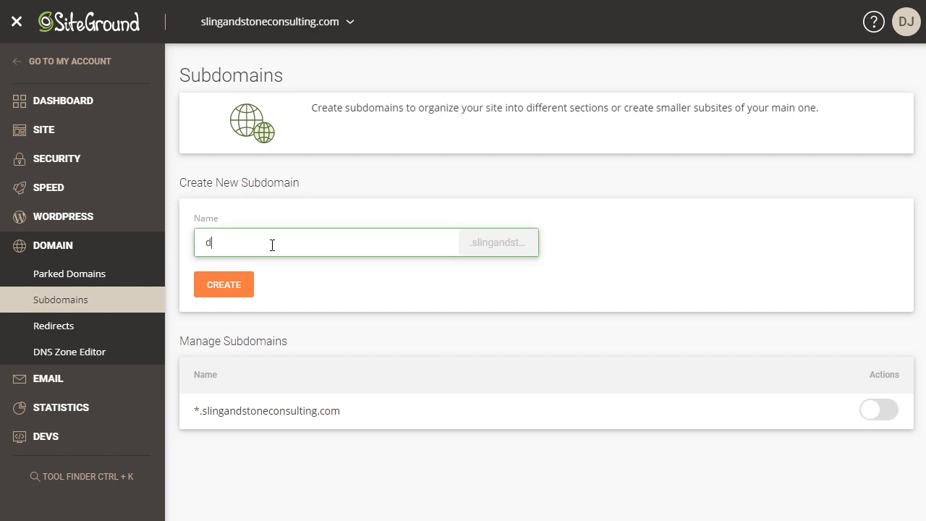
pyautogui.write('emo')
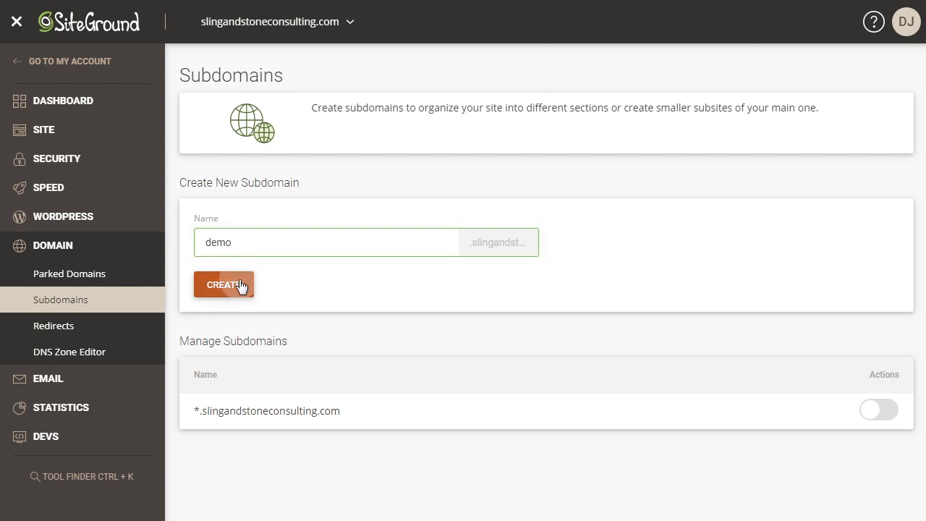
# - Create the subdomain demo.slingandstoneconsulting.com
pyautogui.click(224, 284)
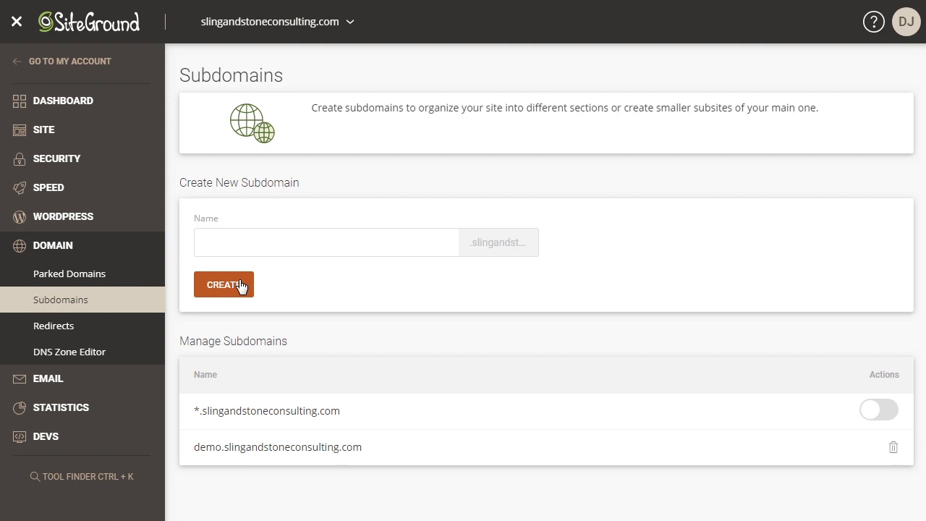
pyautogui.moveTo(46, 223)
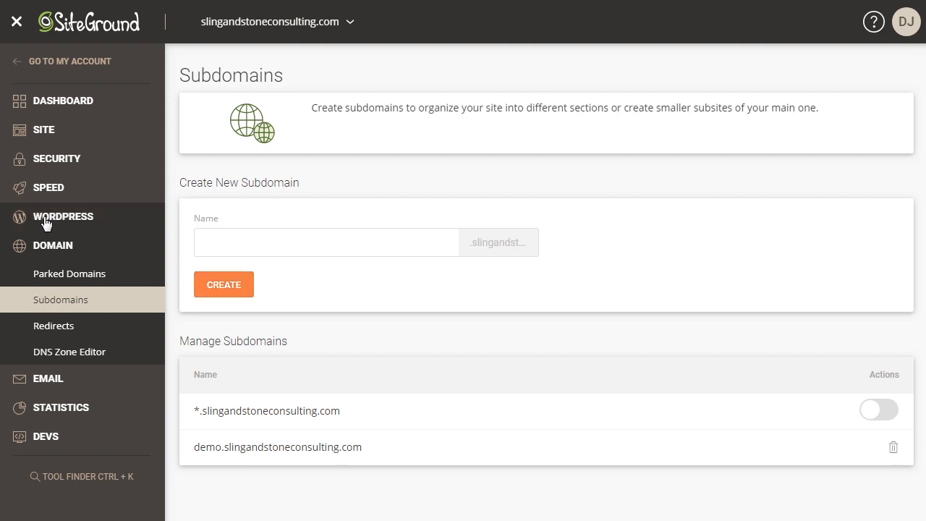
# - Go to WordPress Install & Manage, listing the main domain's existing installation
pyautogui.click(63, 216)
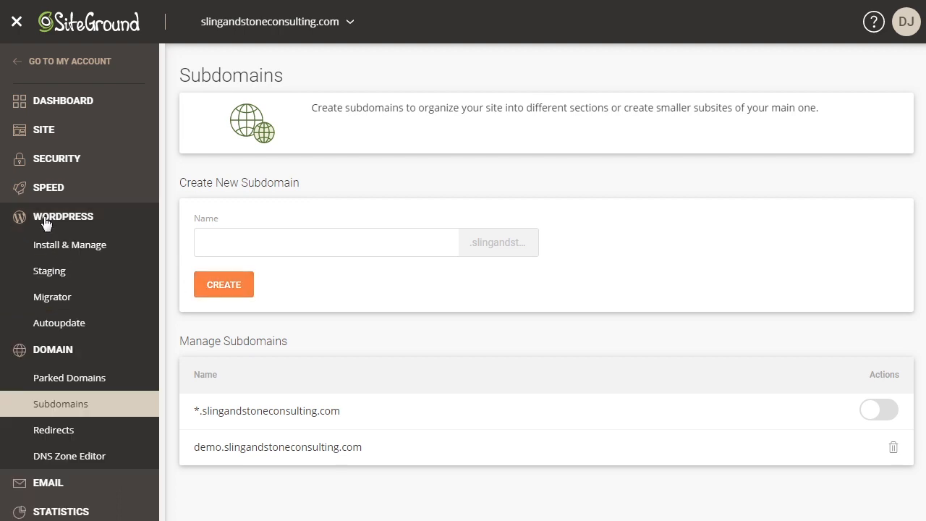
pyautogui.moveTo(52, 250)
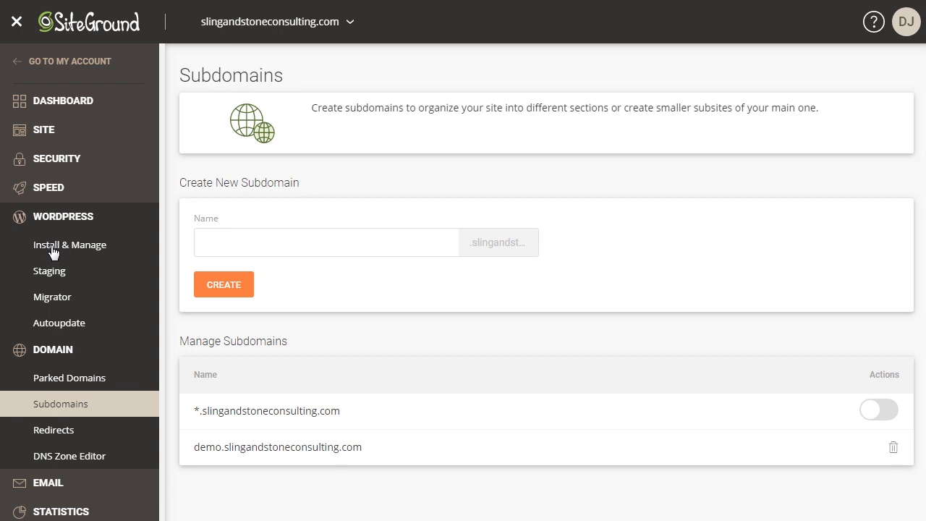
pyautogui.click(69, 245)
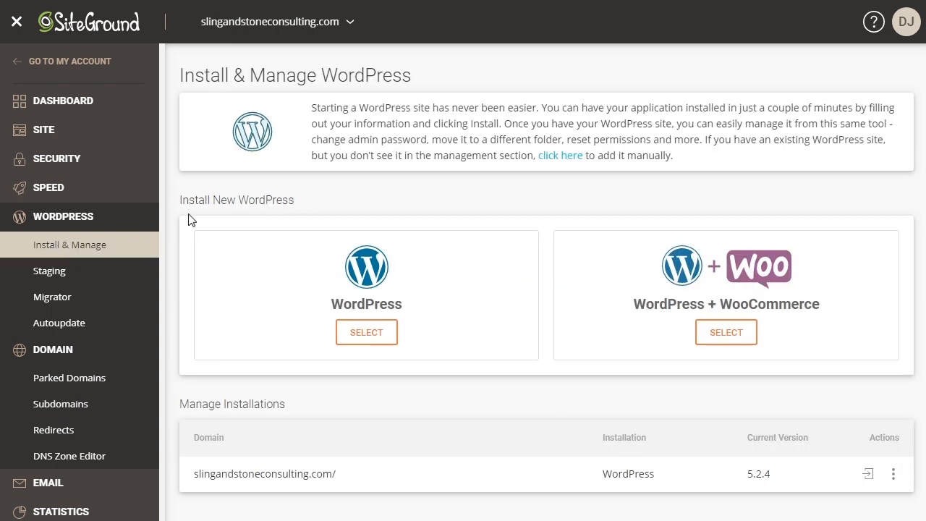
pyautogui.moveTo(362, 308)
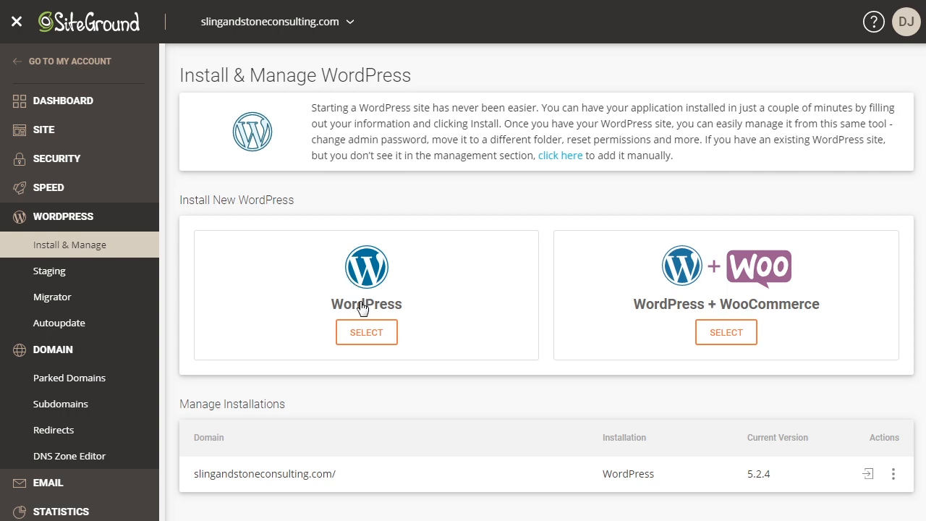
pyautogui.moveTo(371, 303)
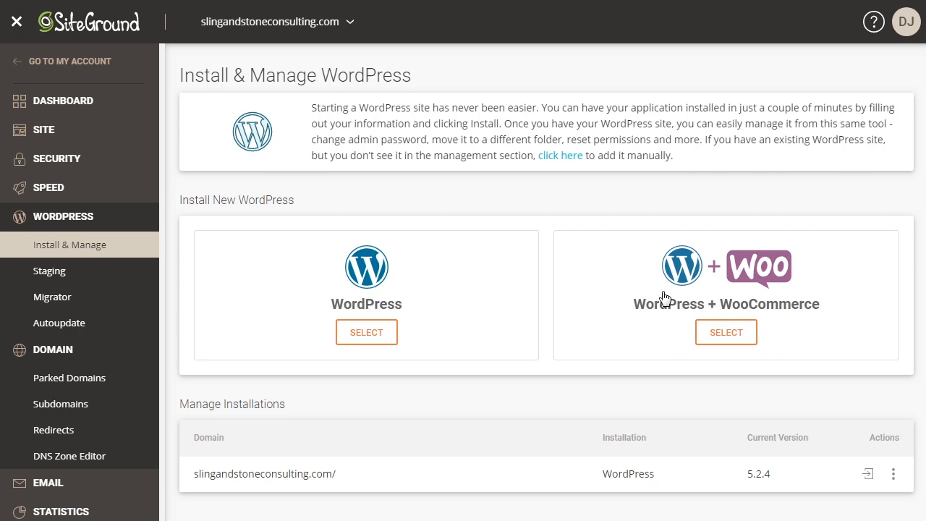
pyautogui.moveTo(775, 304)
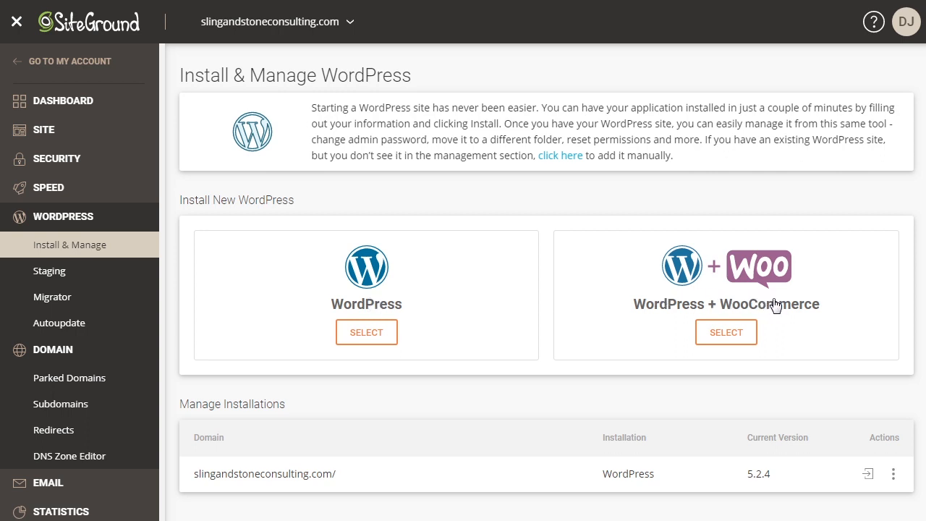
pyautogui.moveTo(725, 332)
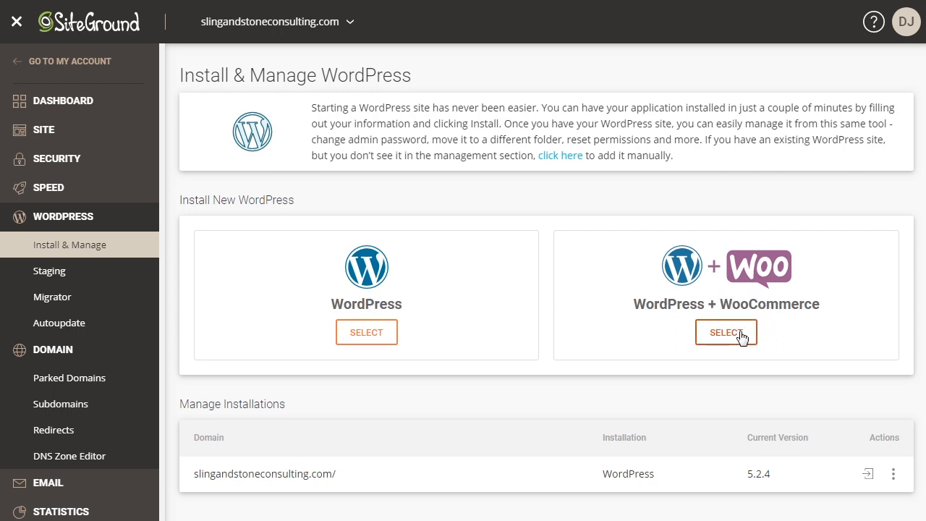
pyautogui.moveTo(367, 332)
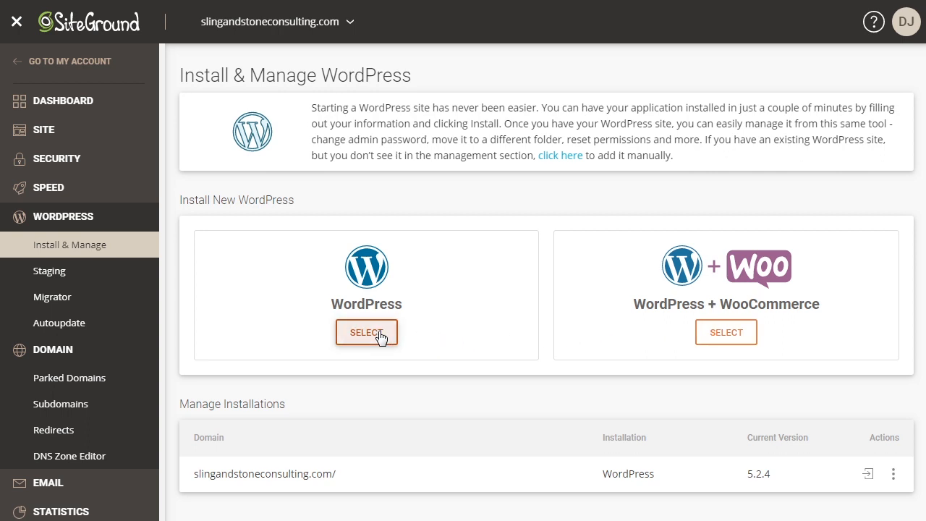
# - Choose plain WordPress targeting demo.slingandstoneconsulting.com with installation path /
pyautogui.click(366, 332)
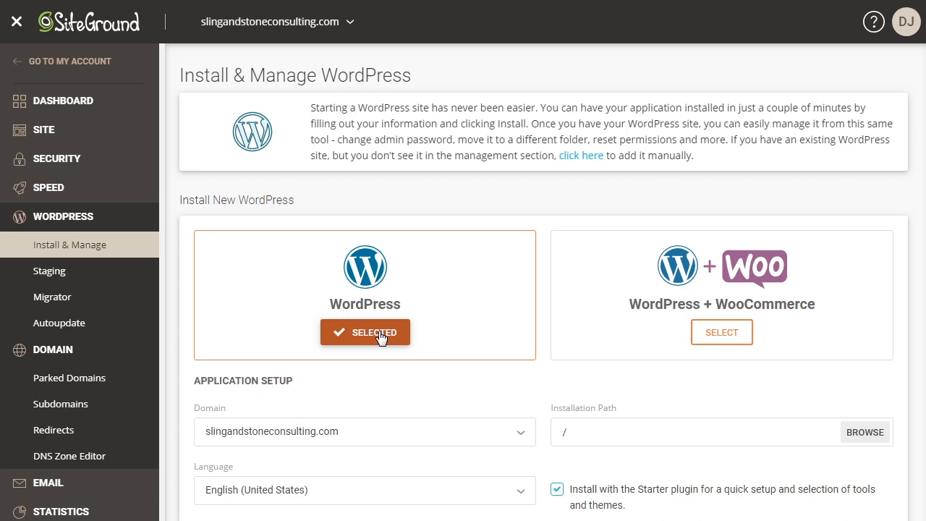
pyautogui.scroll(-3)
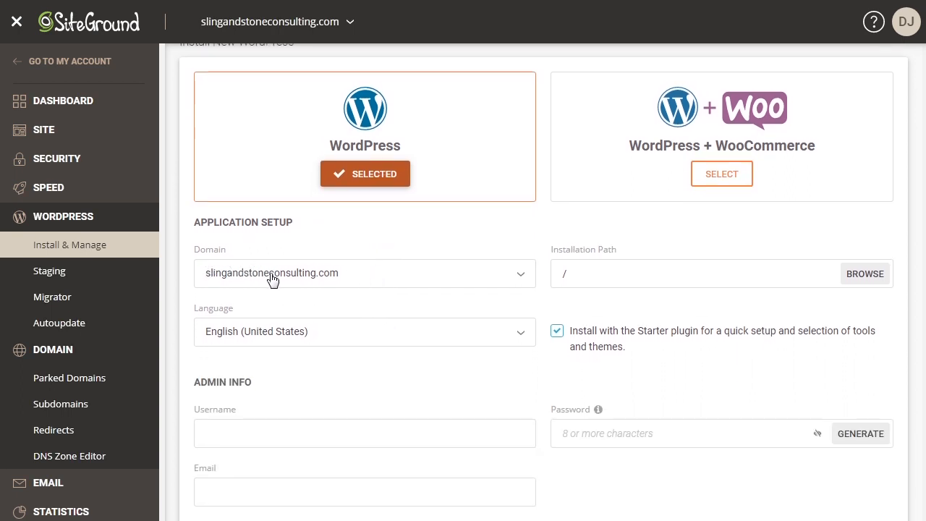
pyautogui.click(365, 272)
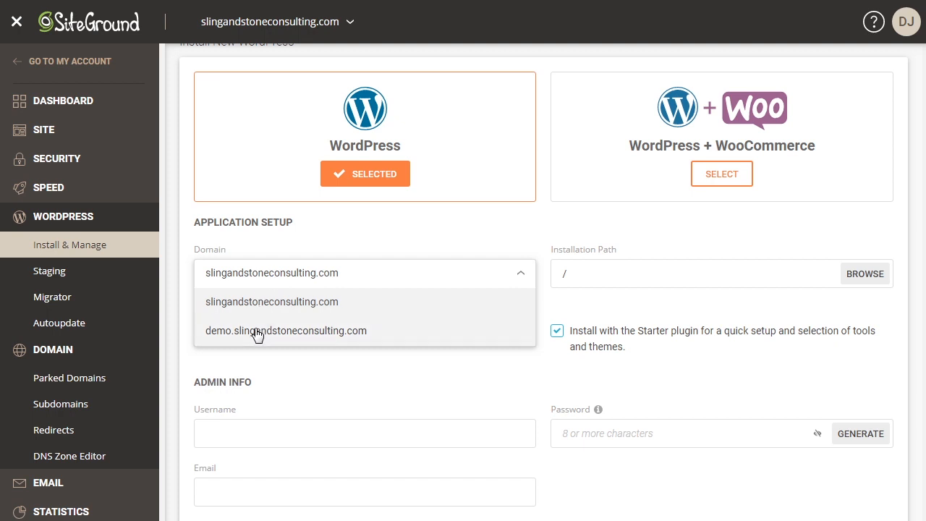
pyautogui.moveTo(308, 340)
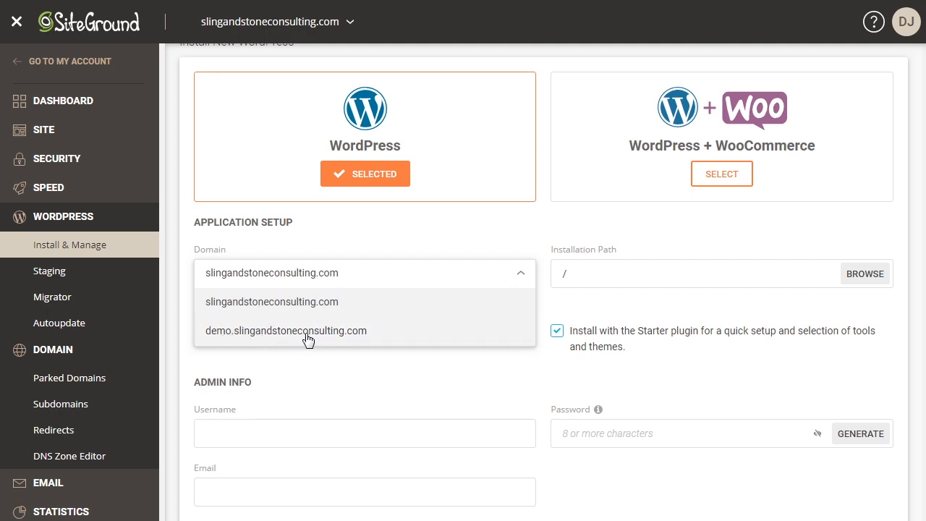
pyautogui.moveTo(285, 346)
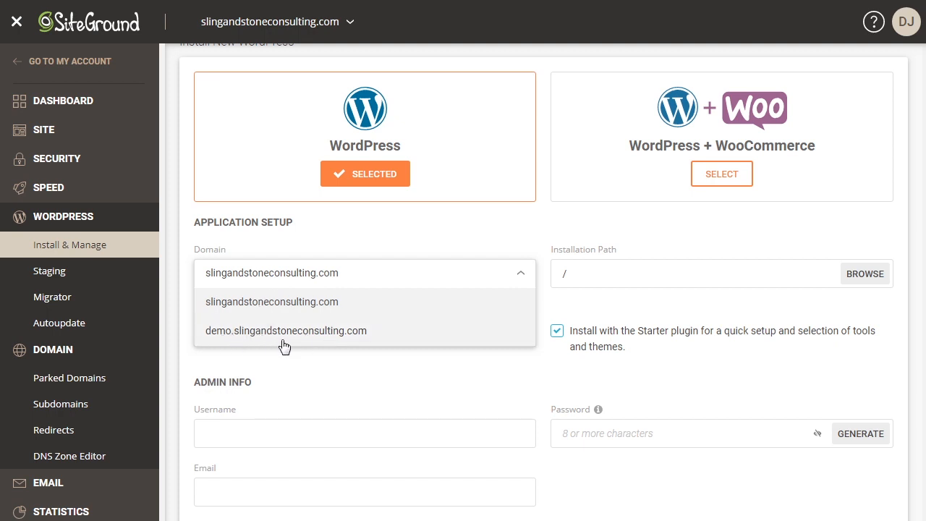
pyautogui.moveTo(334, 343)
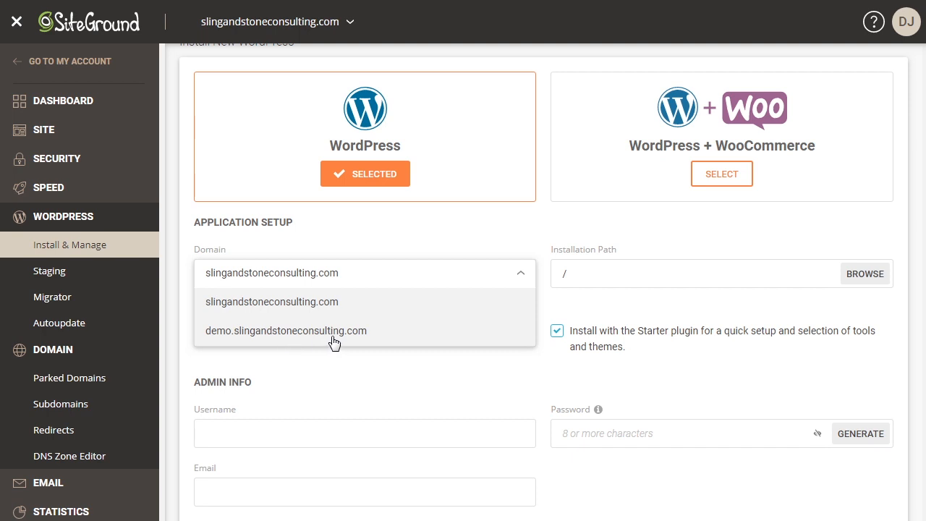
pyautogui.click(284, 331)
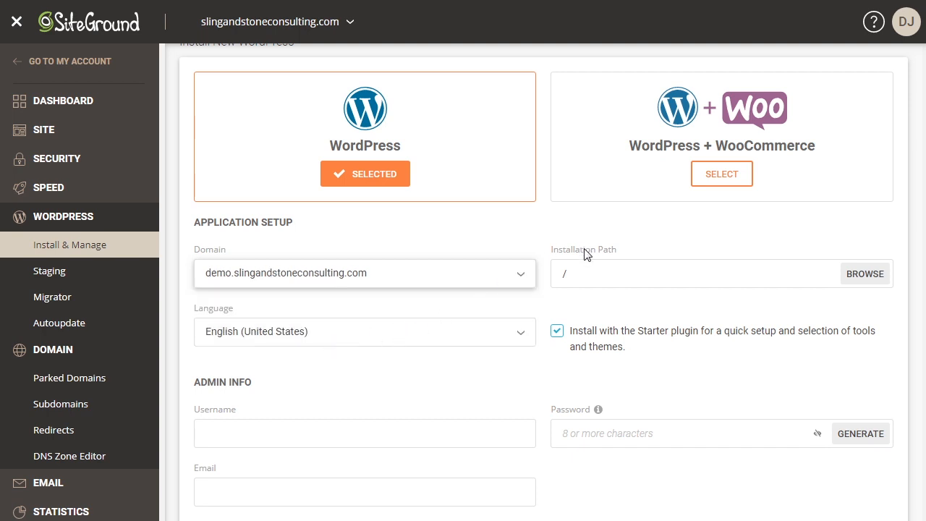
pyautogui.click(637, 274)
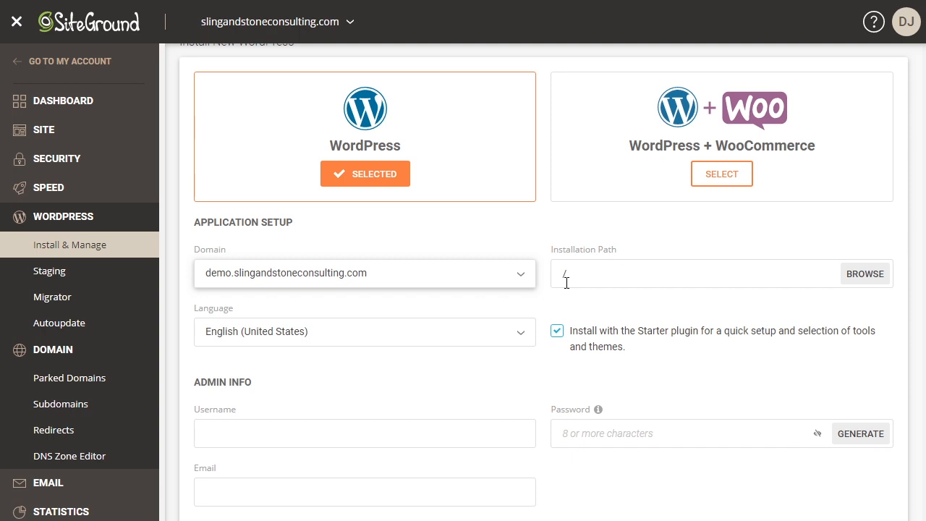
pyautogui.moveTo(233, 350)
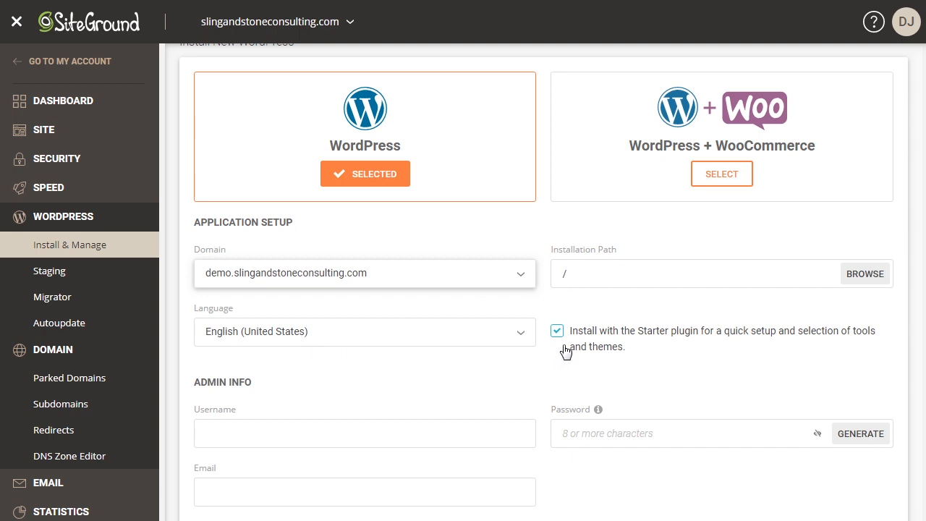
pyautogui.moveTo(660, 342)
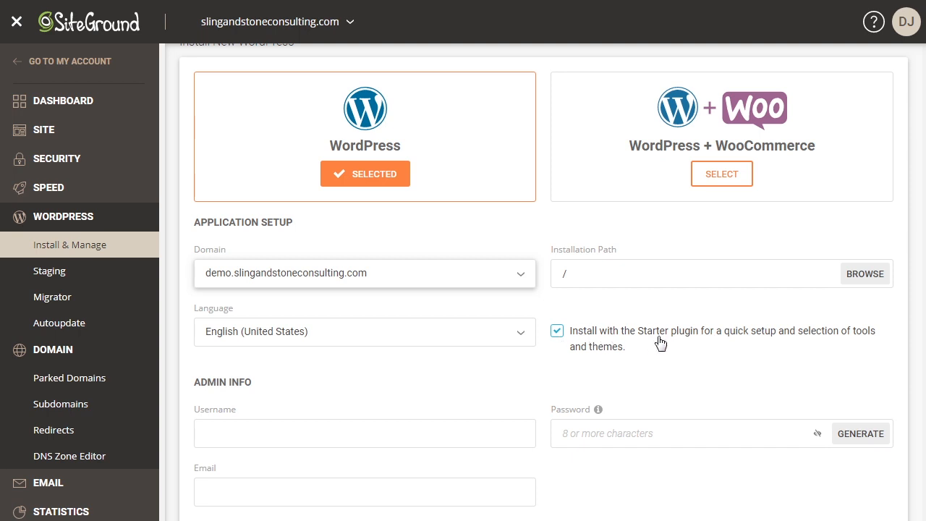
# - Fill in the admin credentials and install WordPress on the demo subdomain
pyautogui.scroll(-3)
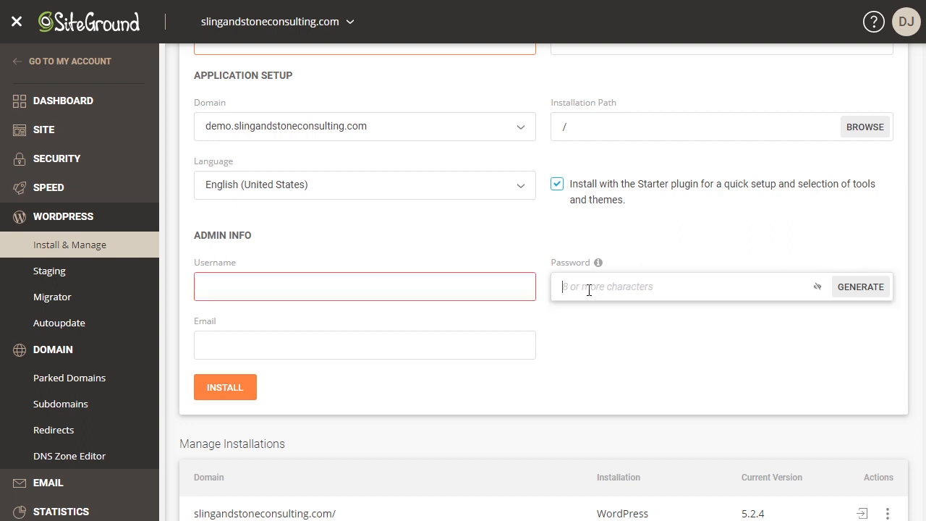
pyautogui.click(365, 345)
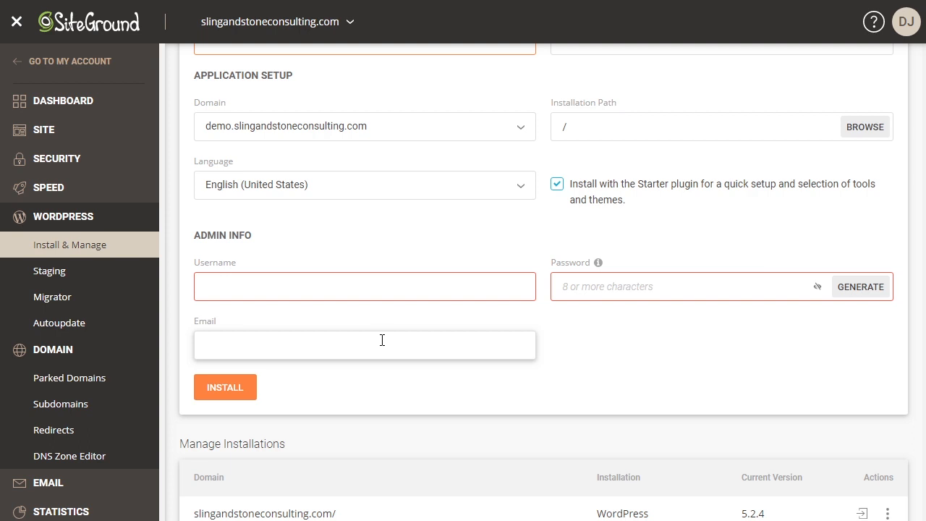
pyautogui.moveTo(225, 387)
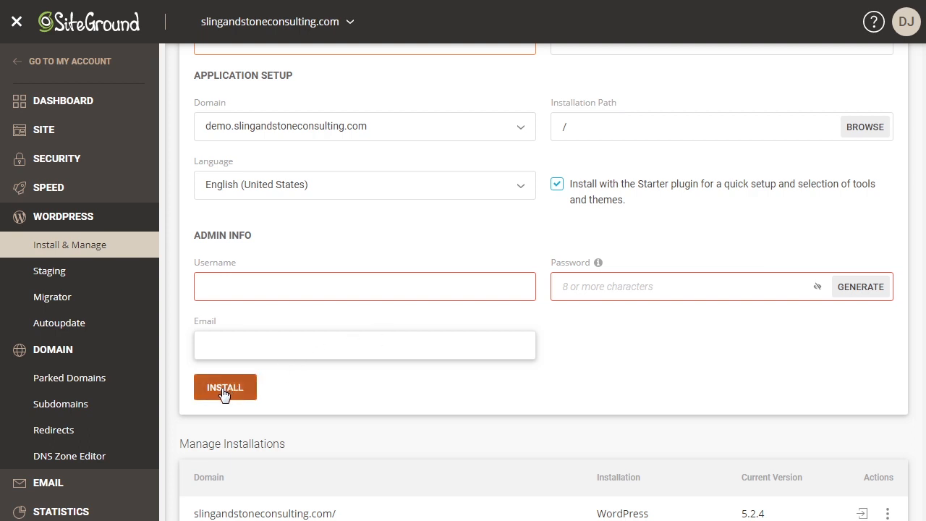
pyautogui.click(225, 387)
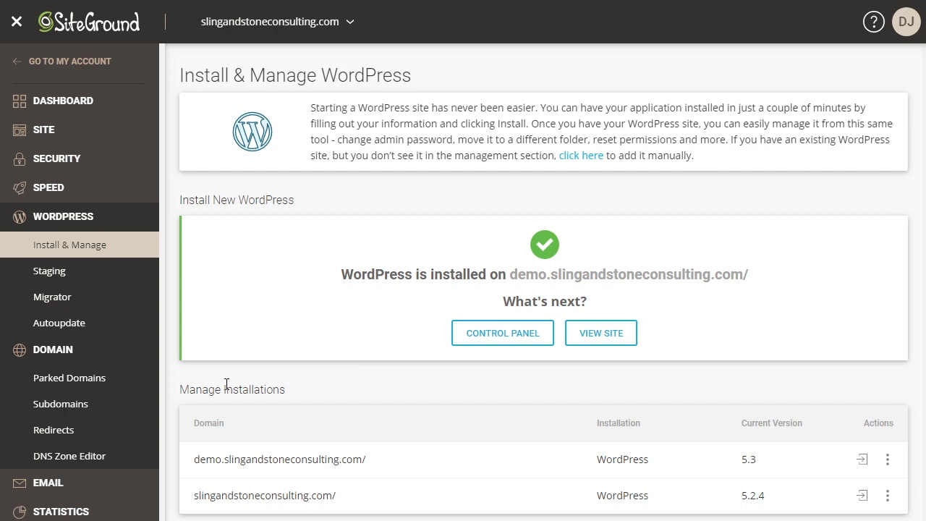
pyautogui.moveTo(600, 332)
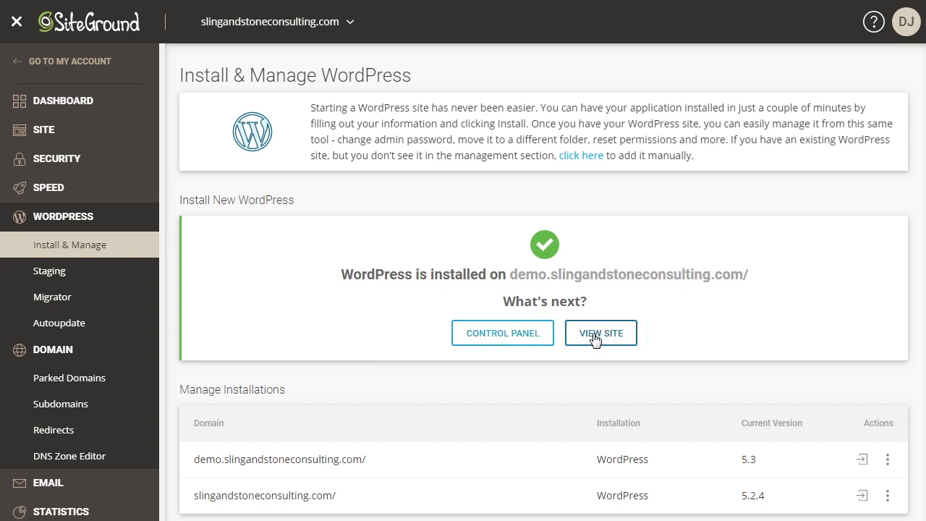
# - View the new demo site and exit the WordPress Starter wizard to reach the admin Dashboard
pyautogui.click(601, 333)
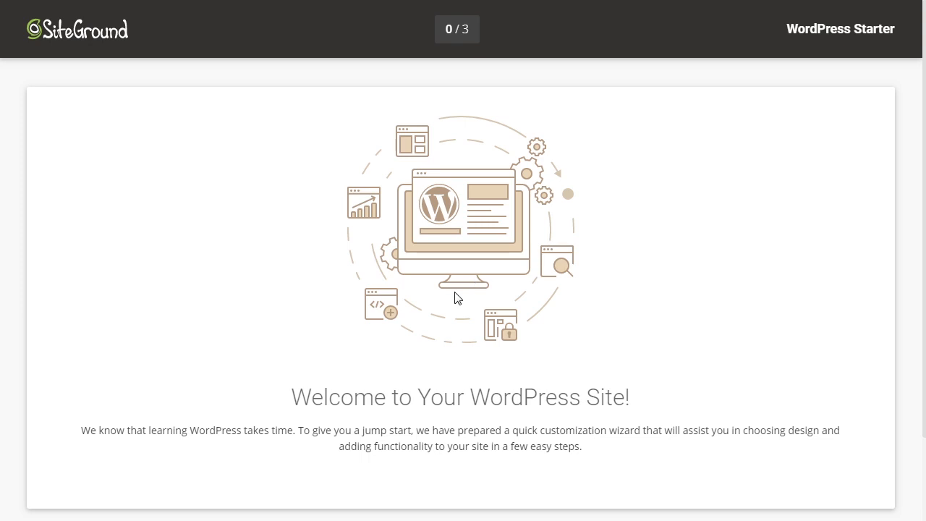
pyautogui.scroll(-3)
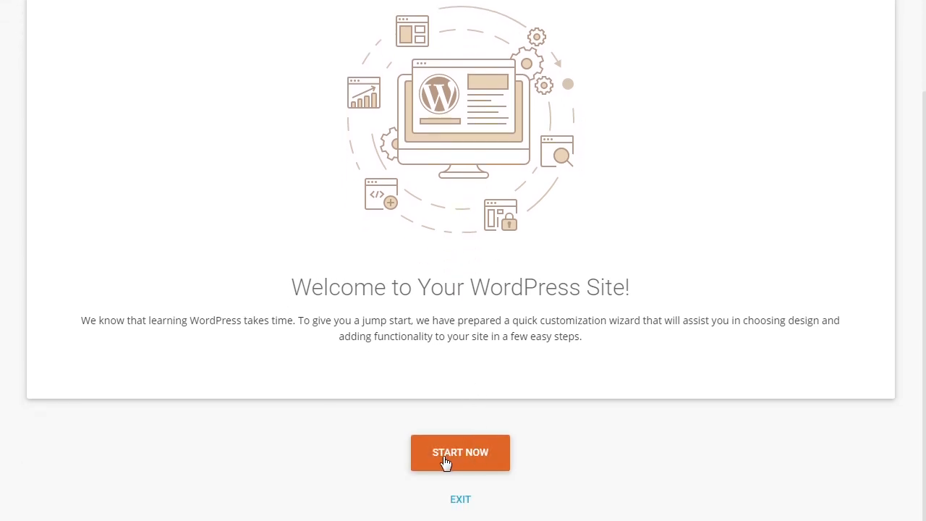
pyautogui.moveTo(484, 497)
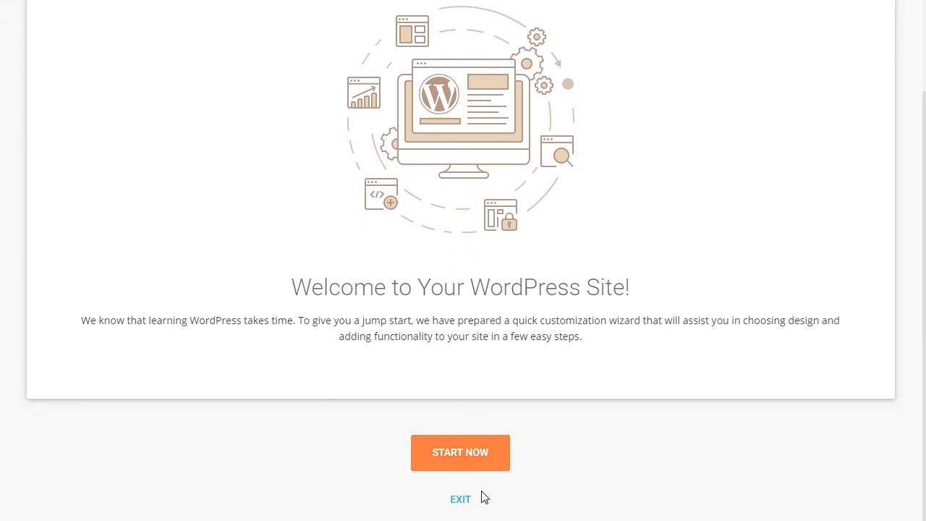
pyautogui.moveTo(461, 499)
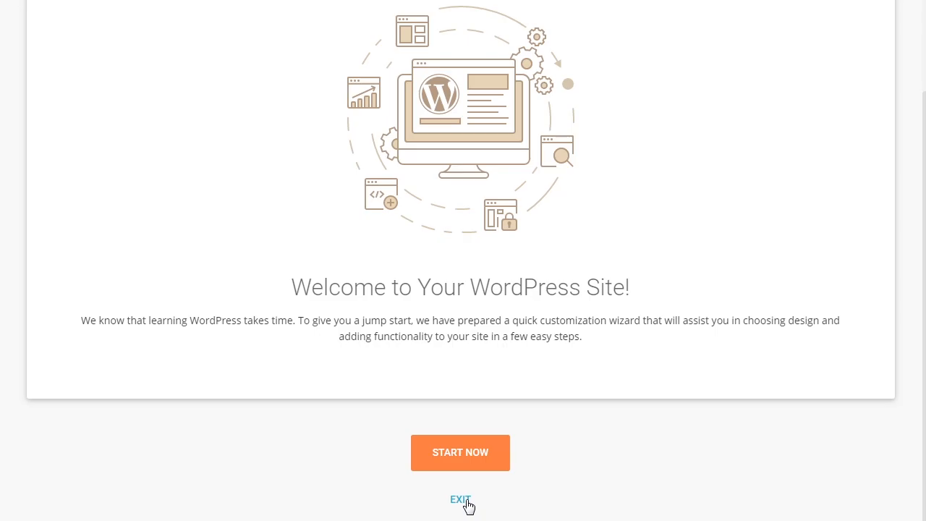
pyautogui.click(460, 499)
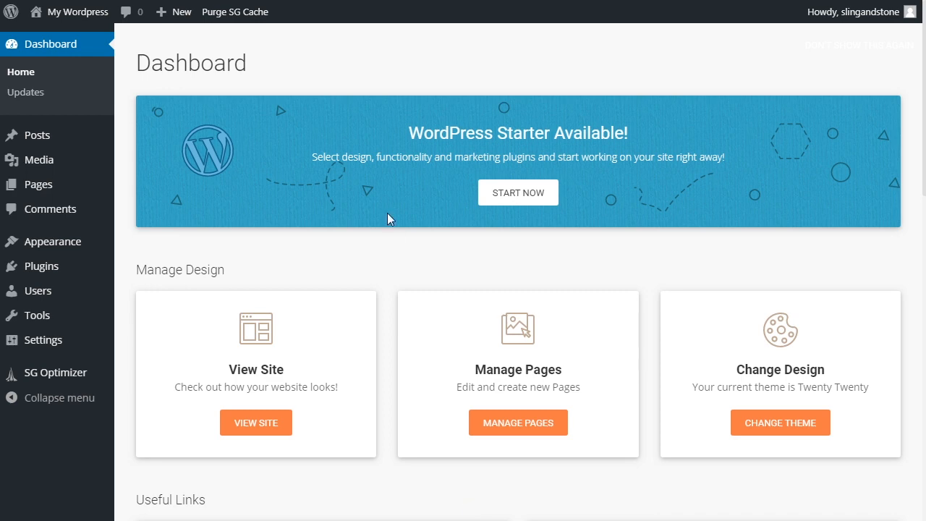
pyautogui.moveTo(77, 12)
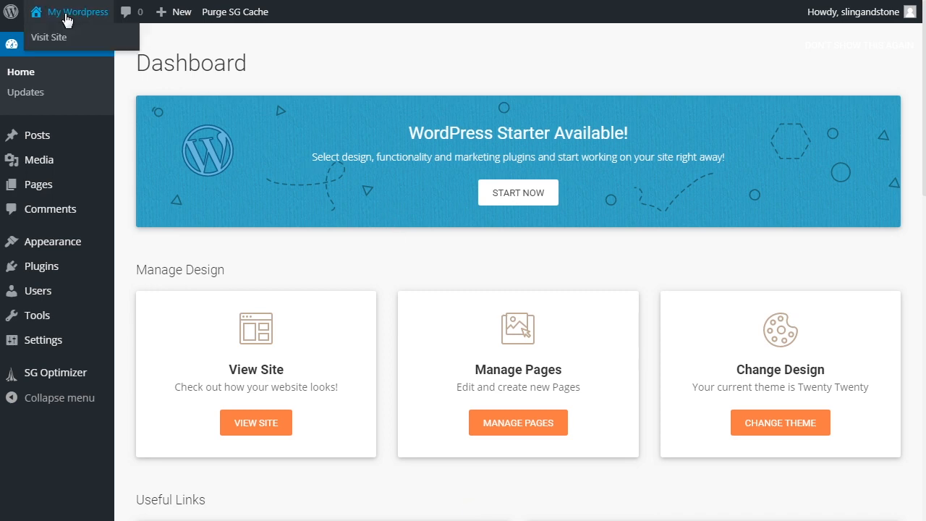
pyautogui.moveTo(48, 37)
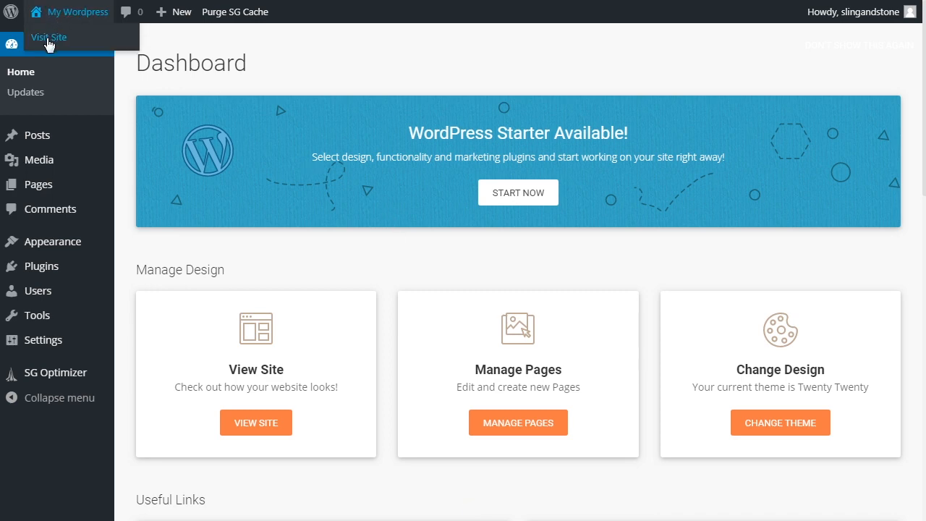
# - Visit the live demo site from the admin bar's My Wordpress menu
pyautogui.click(48, 37)
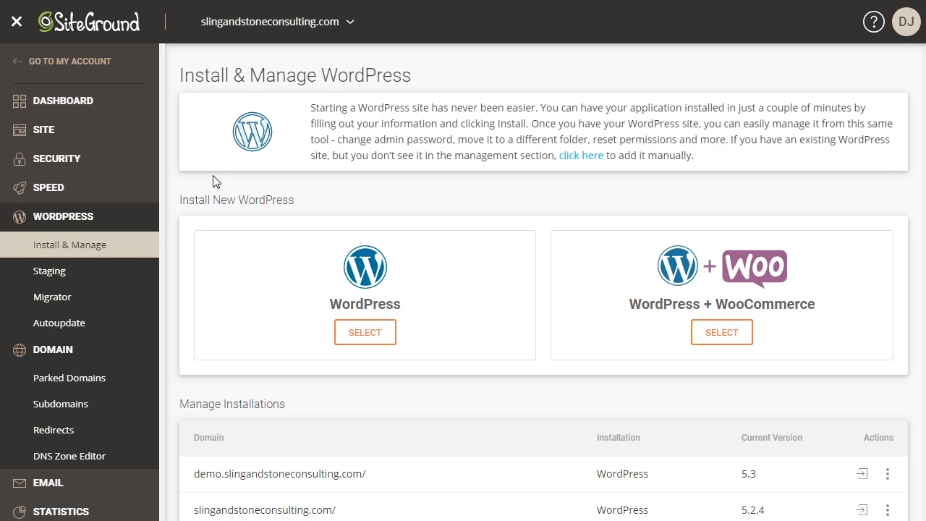
pyautogui.moveTo(92, 136)
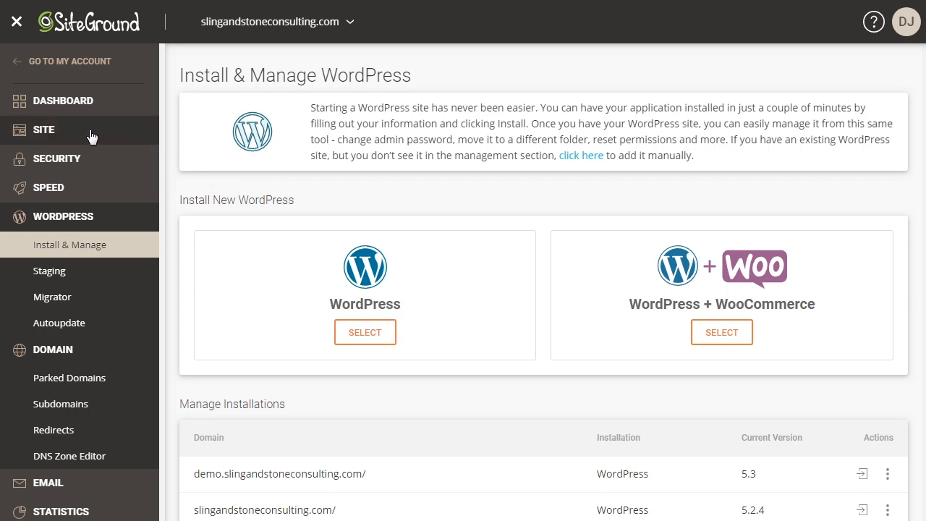
# - In File Manager, expand the demo.slingandstoneconsulting.com folder showing public_html and the auto-login PHP file
pyautogui.click(43, 130)
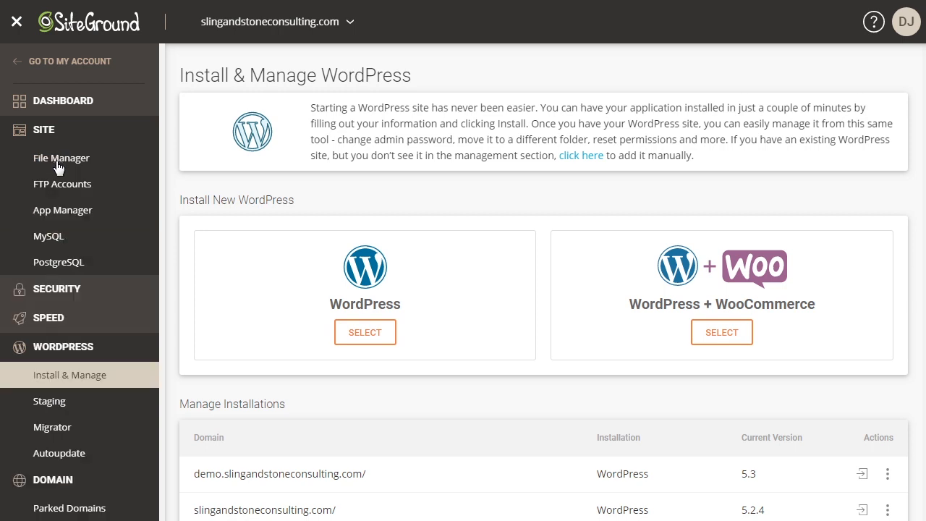
pyautogui.click(61, 158)
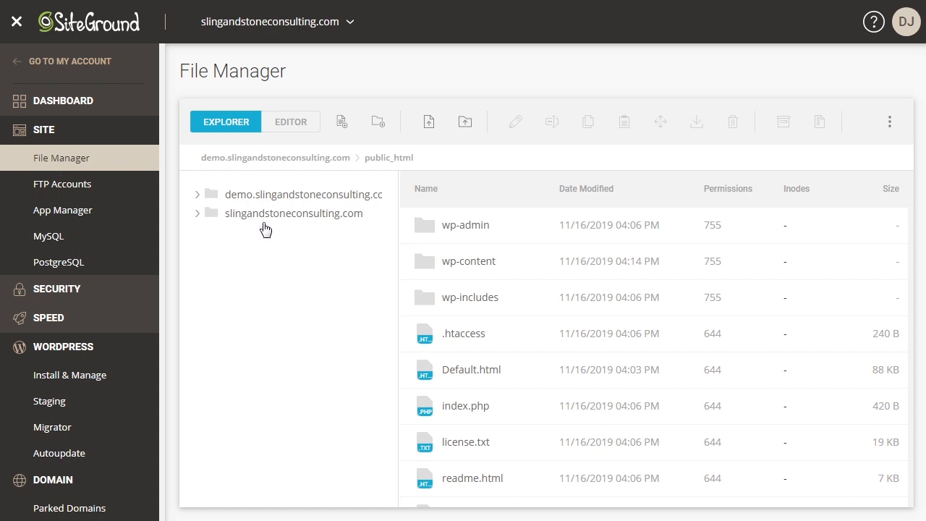
pyautogui.moveTo(317, 229)
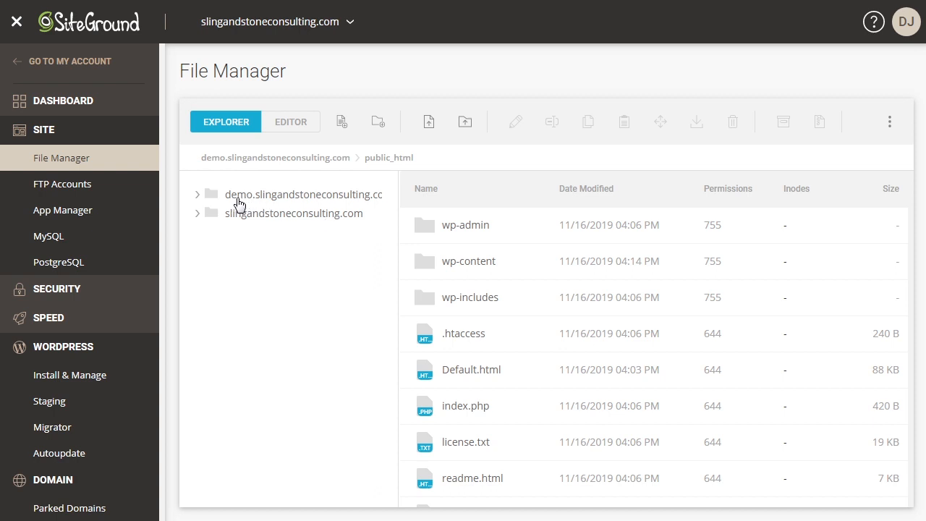
pyautogui.moveTo(262, 205)
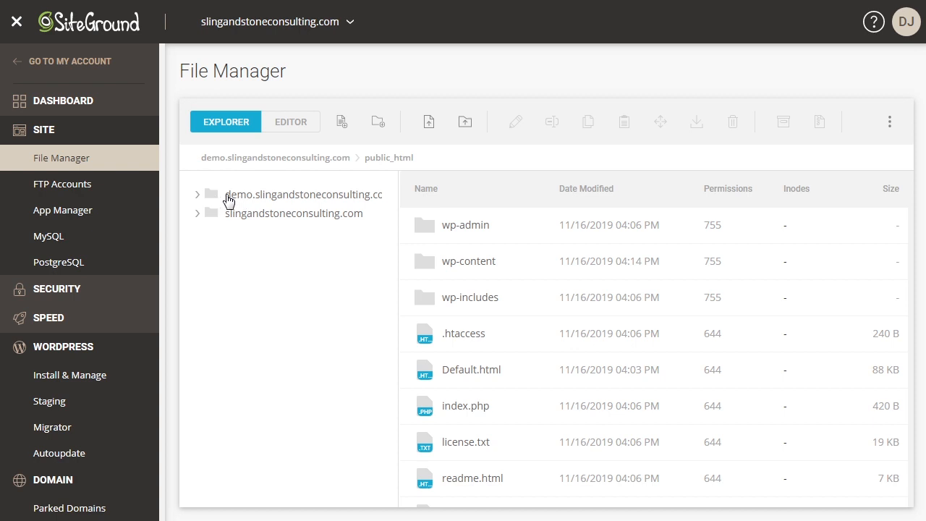
pyautogui.click(197, 194)
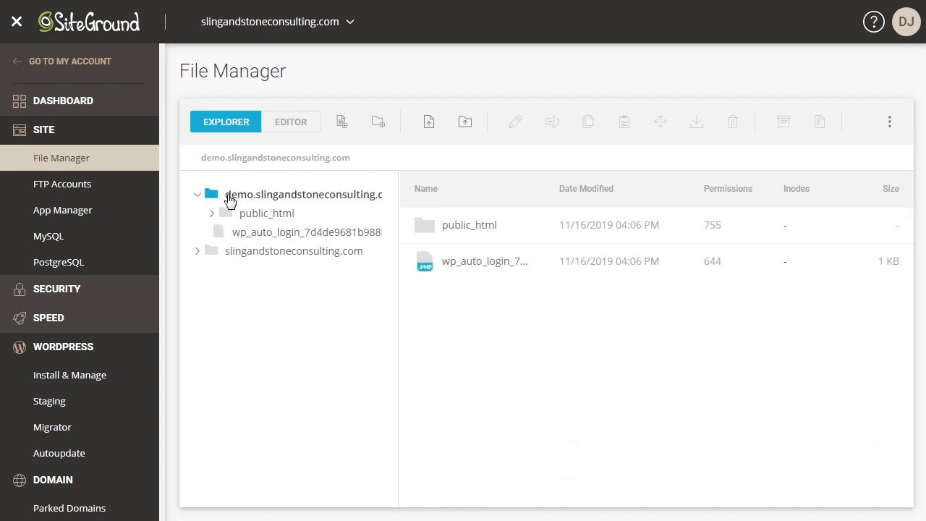
pyautogui.moveTo(246, 217)
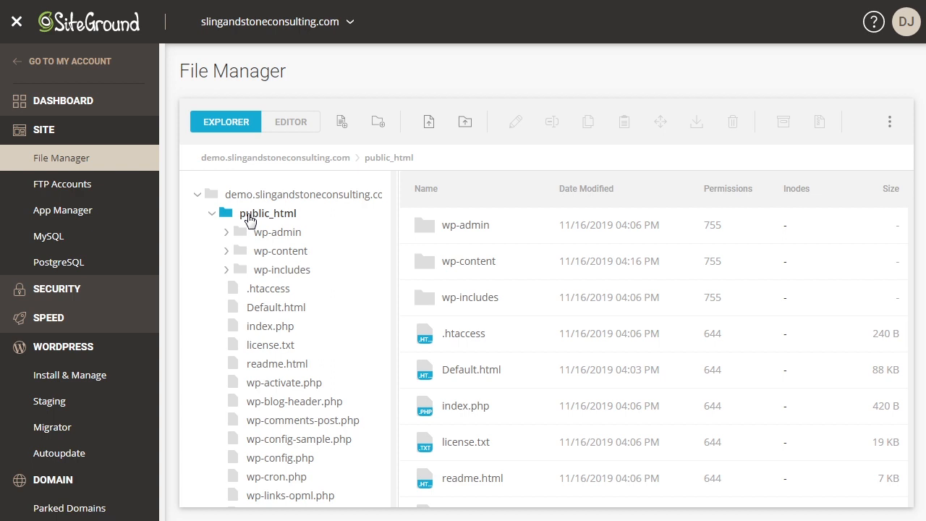
pyautogui.moveTo(506, 273)
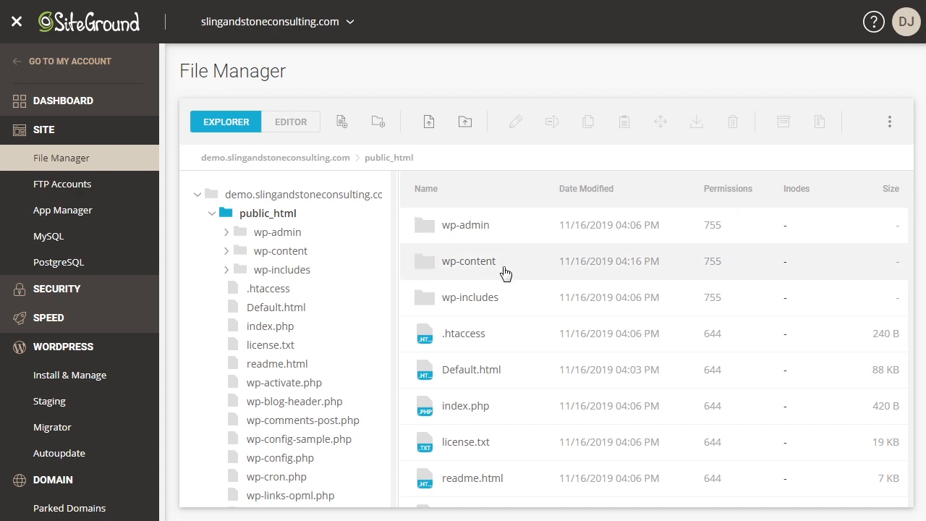
pyautogui.moveTo(507, 324)
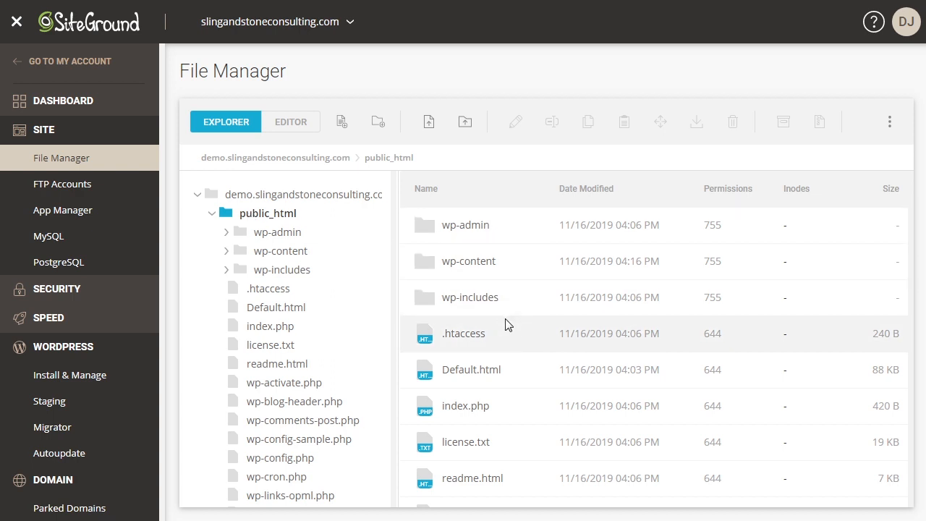
pyautogui.moveTo(513, 345)
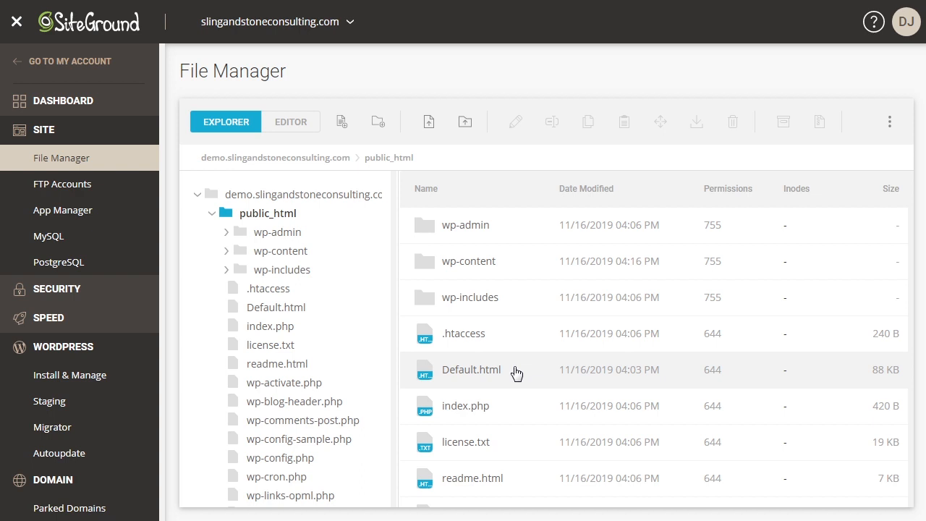
pyautogui.moveTo(516, 339)
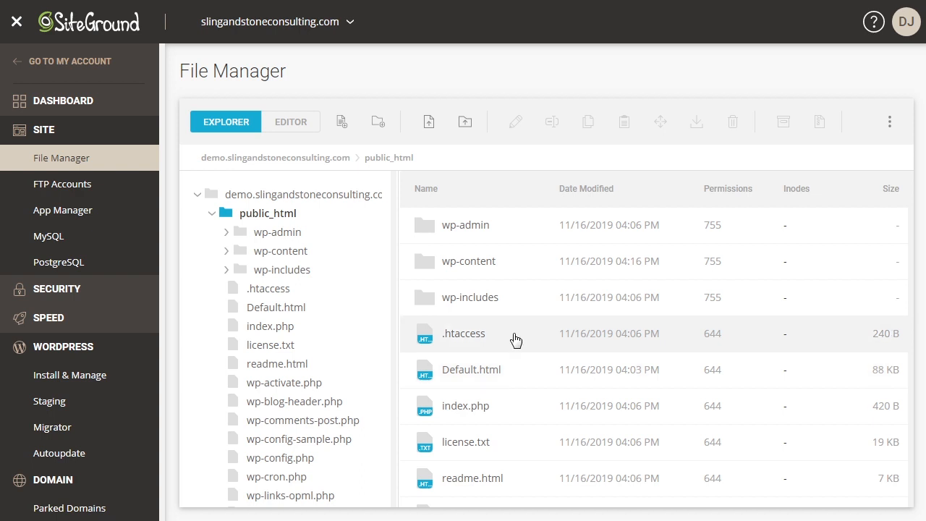
pyautogui.moveTo(428, 121)
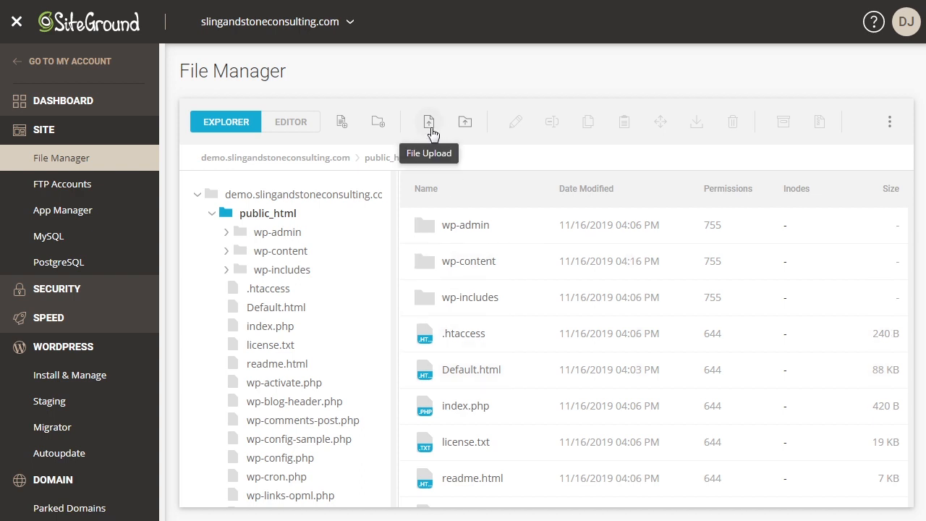
pyautogui.moveTo(341, 122)
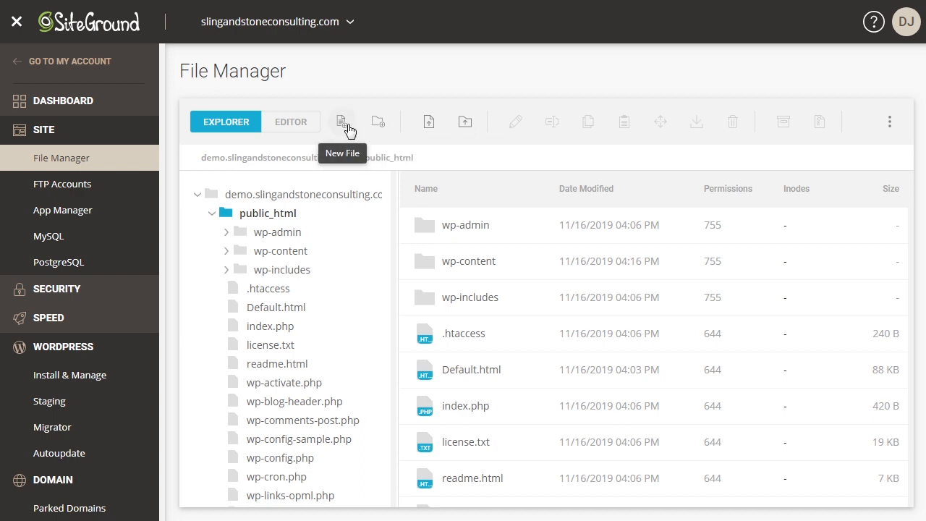
pyautogui.moveTo(376, 121)
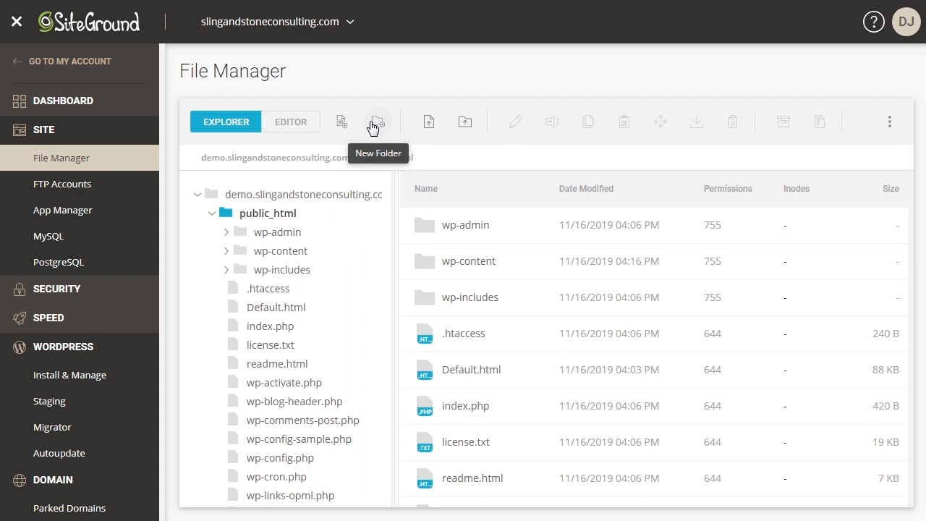
pyautogui.moveTo(342, 121)
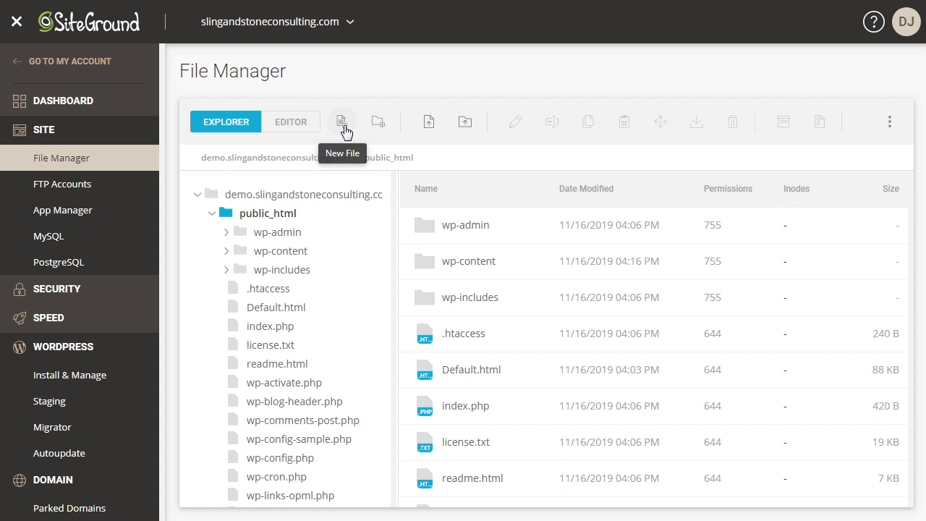
pyautogui.moveTo(92, 251)
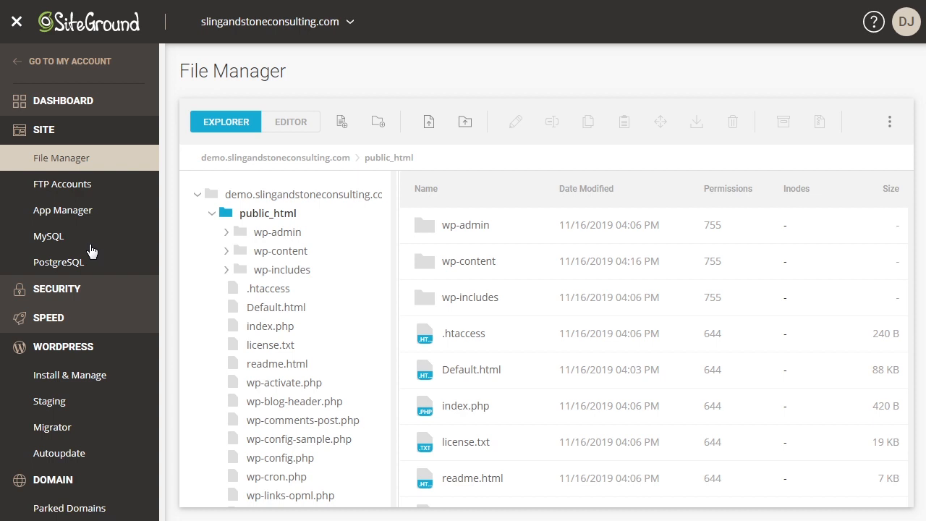
pyautogui.moveTo(58, 293)
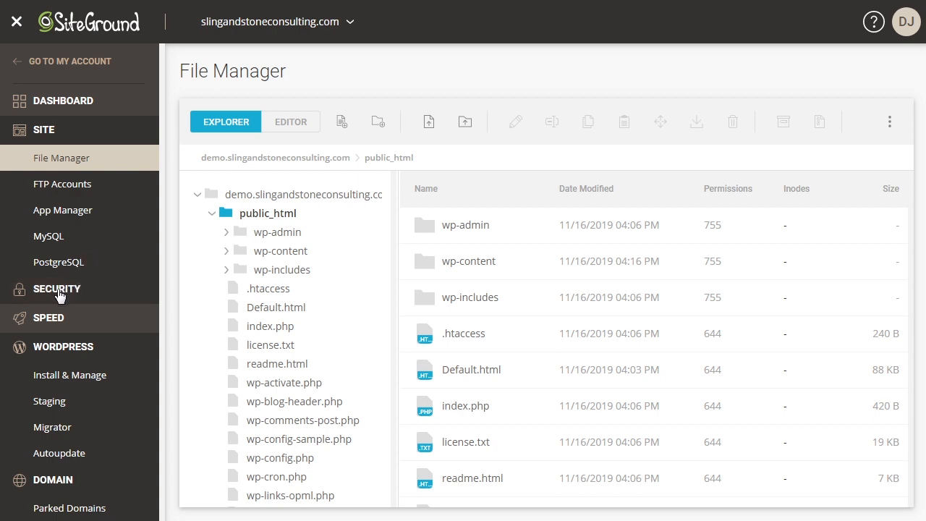
# - Expand the Security section to list Backups, SSL Manager, HTTPS Enforce and other tools
pyautogui.click(56, 289)
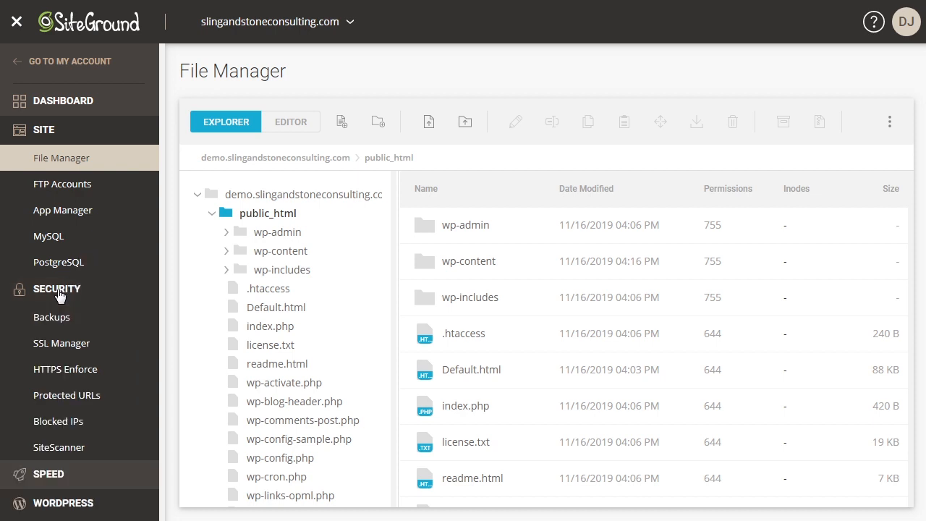
pyautogui.moveTo(61, 343)
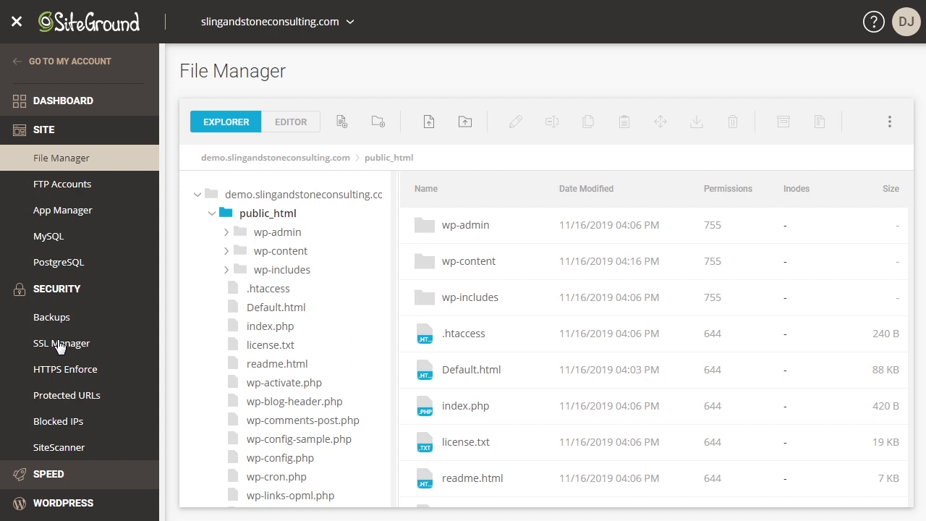
# - Check SSL Manager shows active Let's Encrypt certificates for the demo subdomain, then return to the dashboard
pyautogui.click(62, 343)
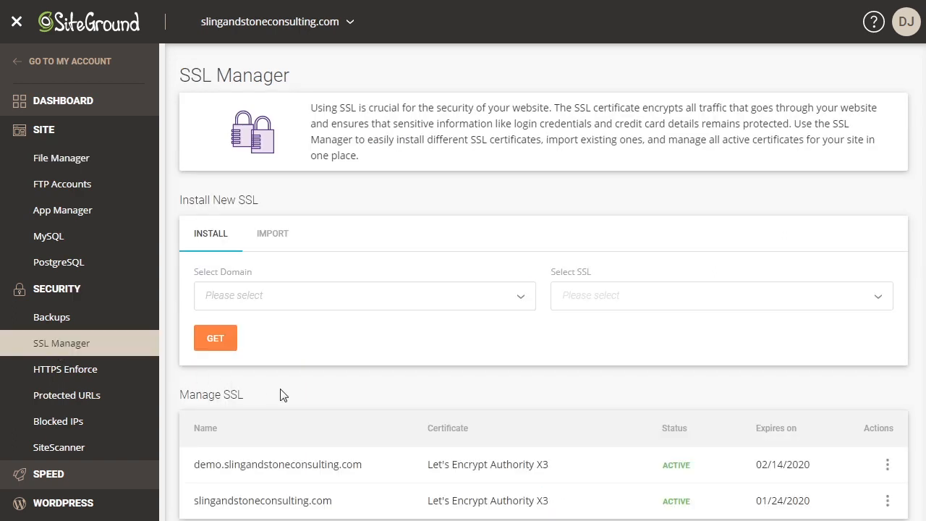
pyautogui.scroll(-3)
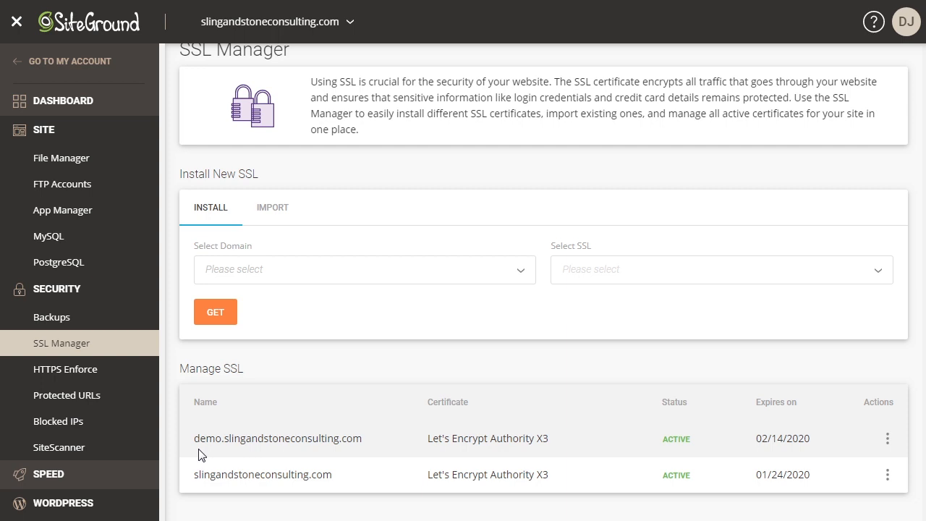
pyautogui.moveTo(761, 459)
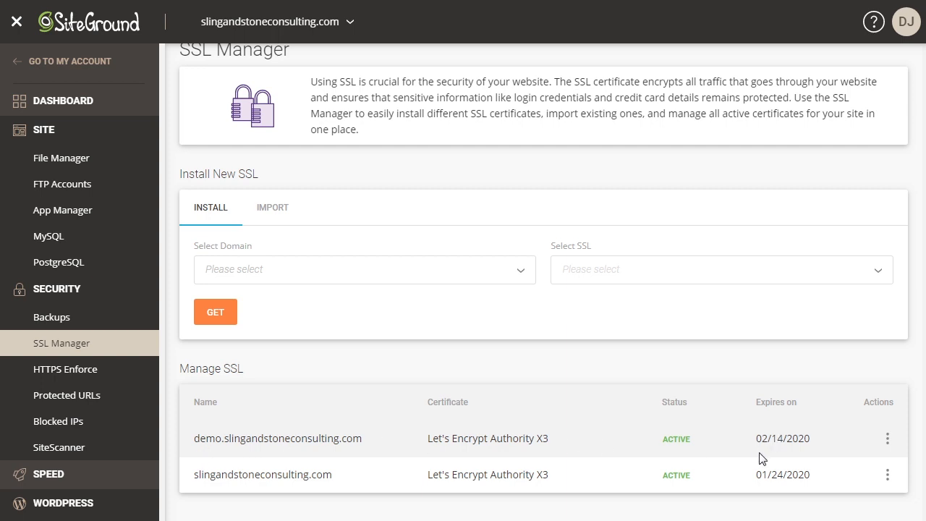
pyautogui.moveTo(785, 452)
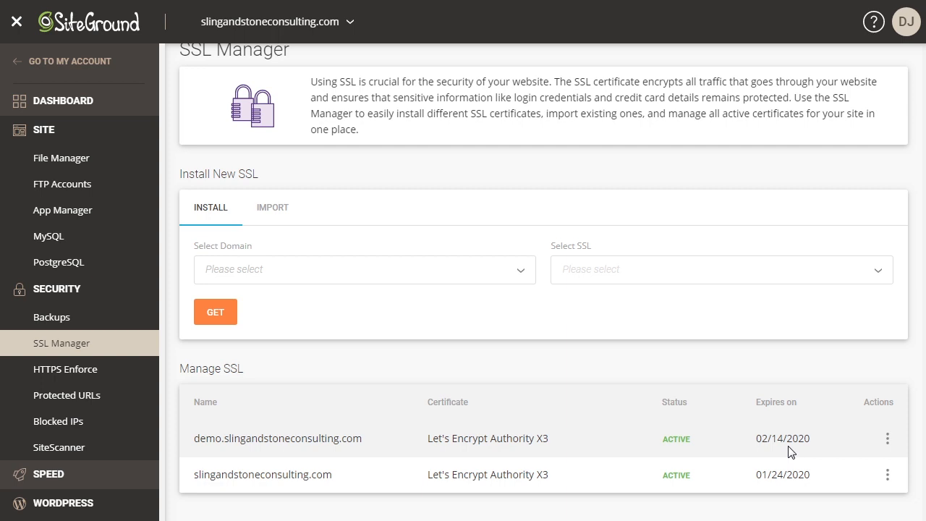
pyautogui.click(63, 100)
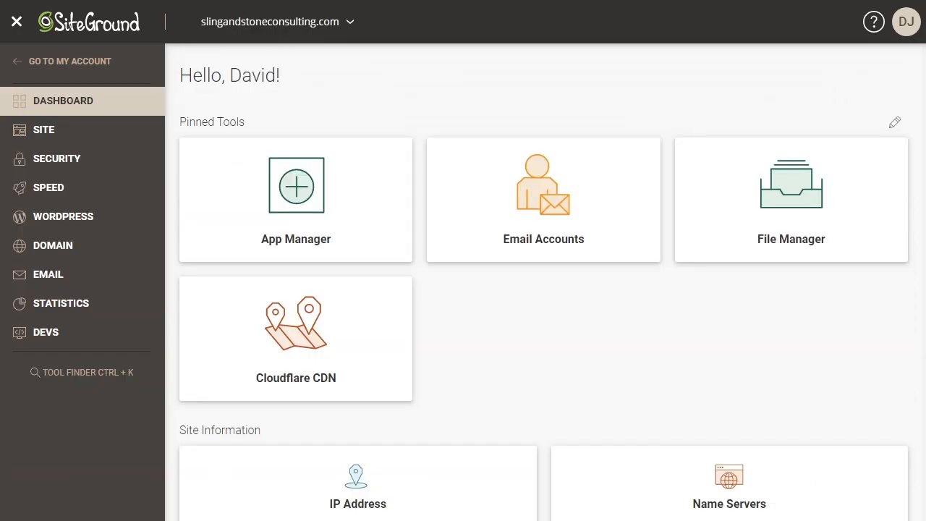